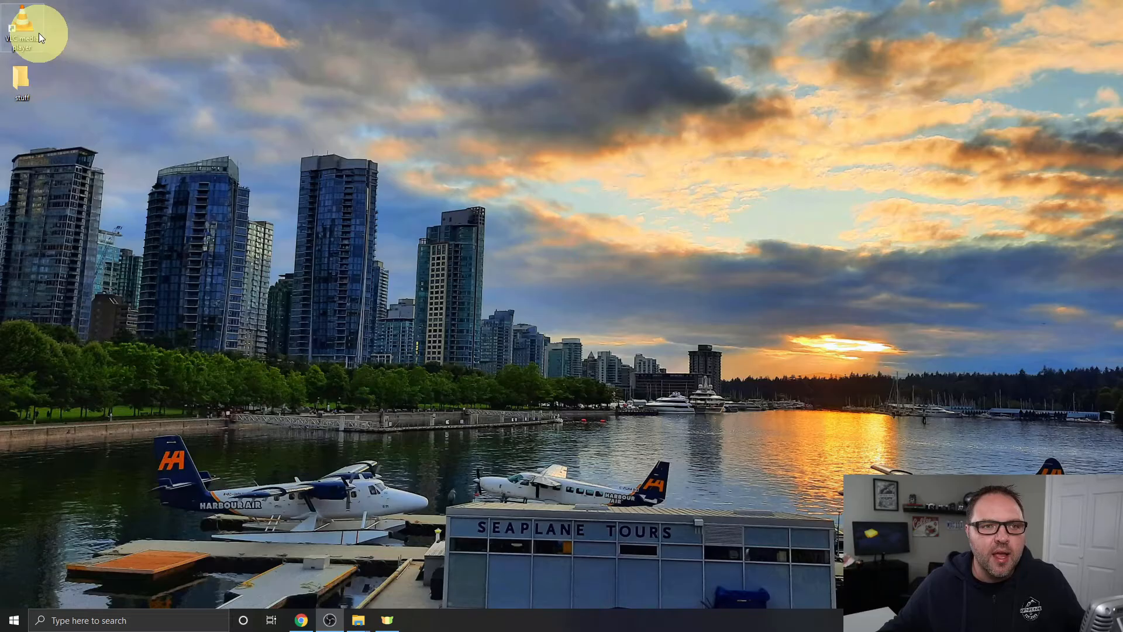
mouse_move(33, 27)
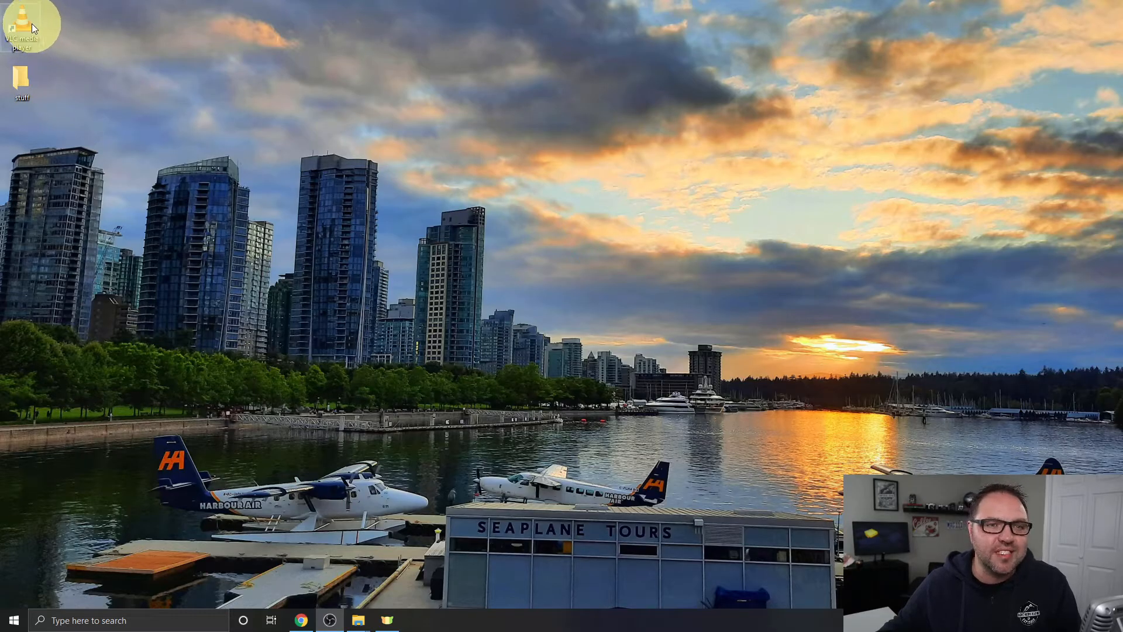
mouse_move(286, 257)
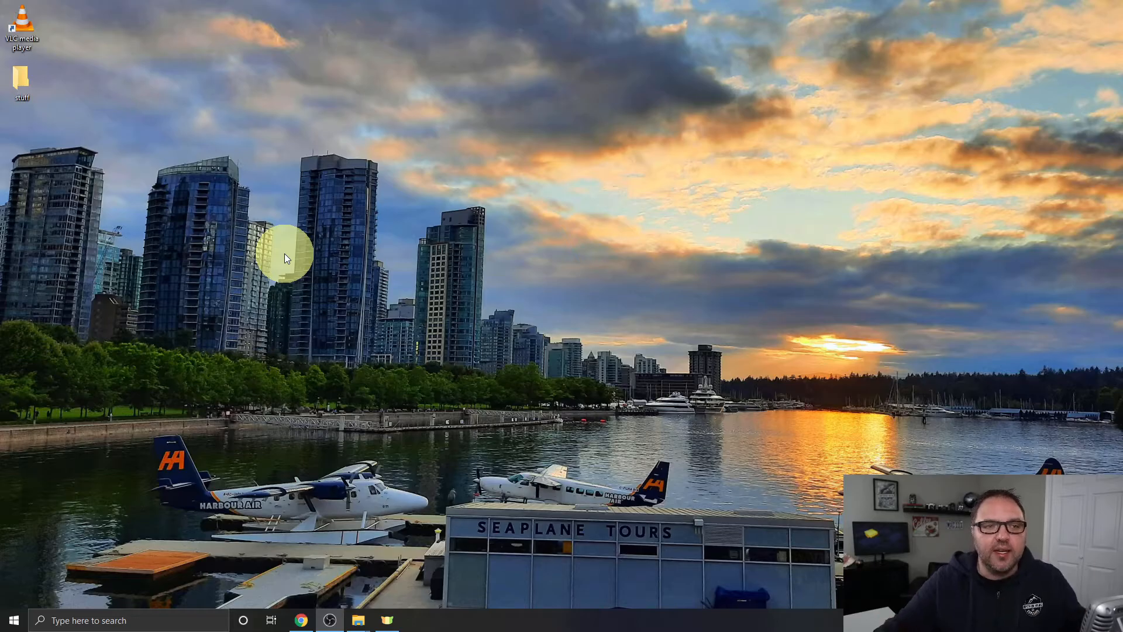
mouse_move(298, 284)
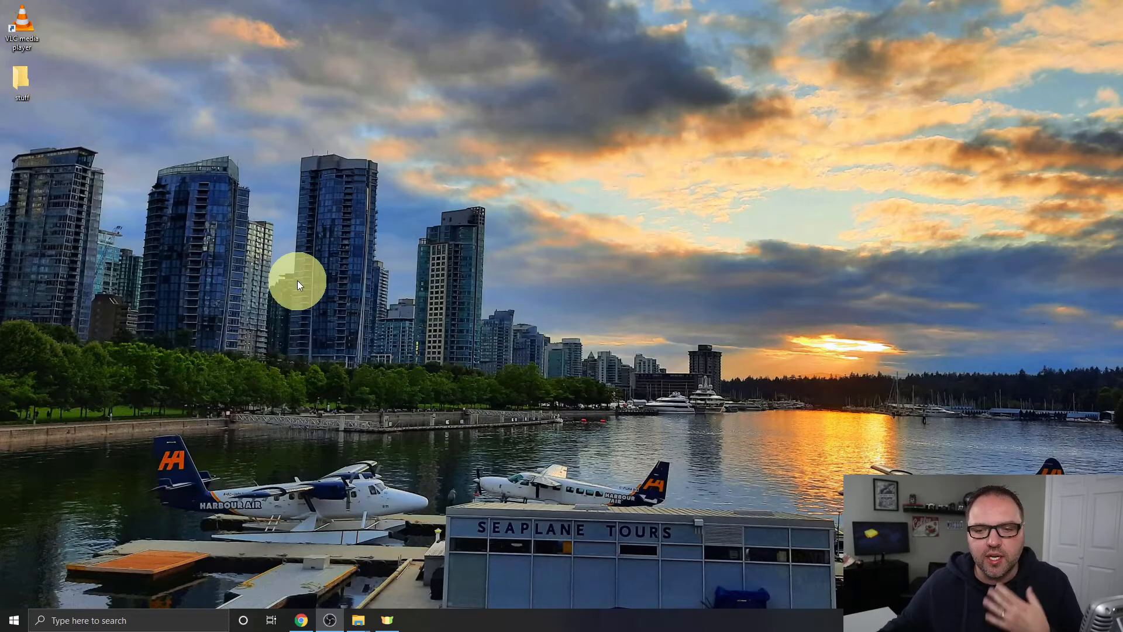
mouse_move(564, 309)
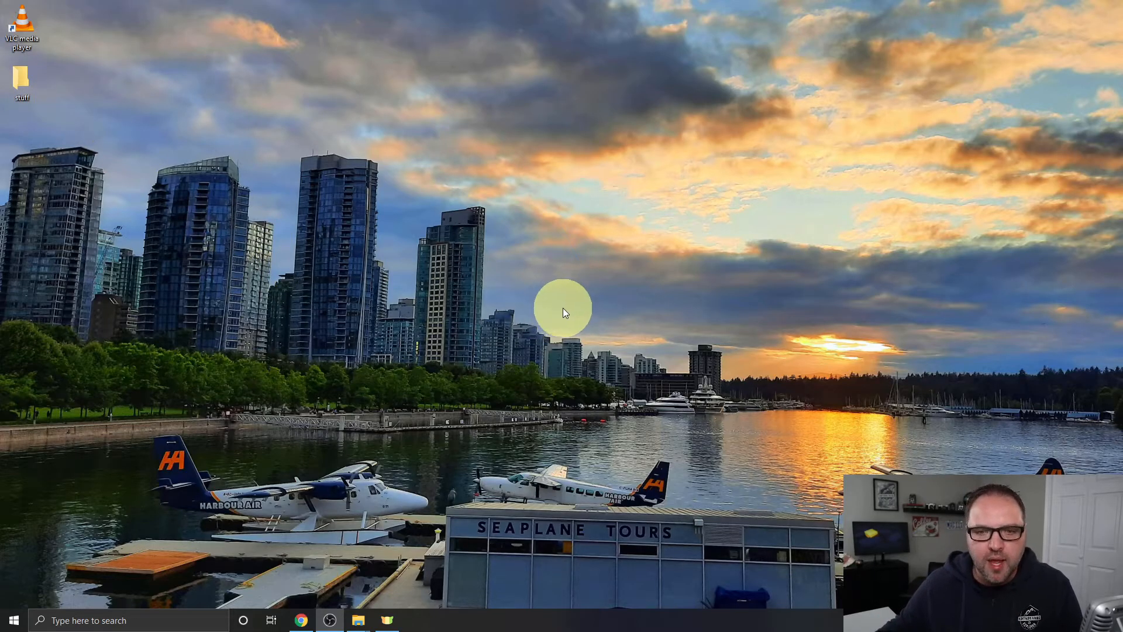
mouse_move(300, 620)
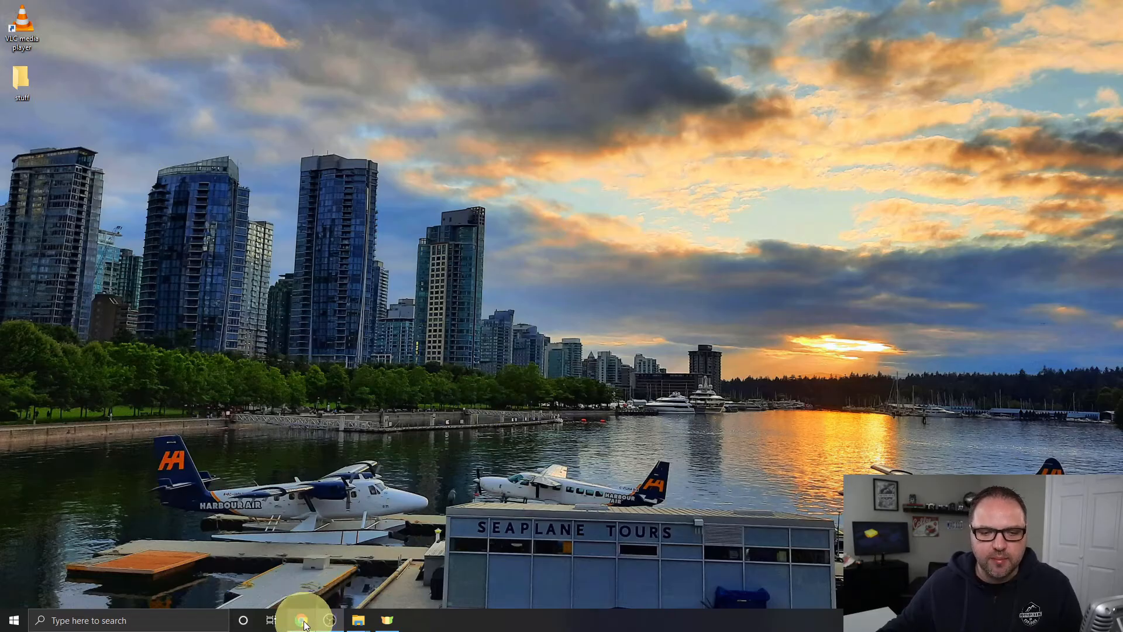
Step: Search icon-icons.com for 'camera' and pick the black movie-camera icon from the results
click(301, 620)
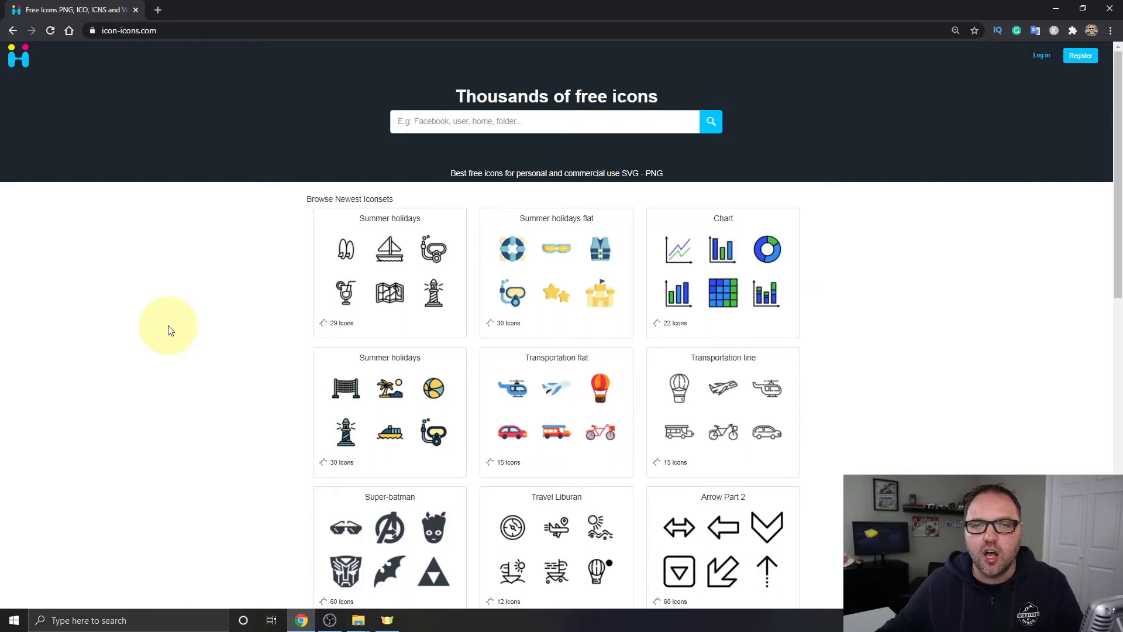
mouse_move(166, 327)
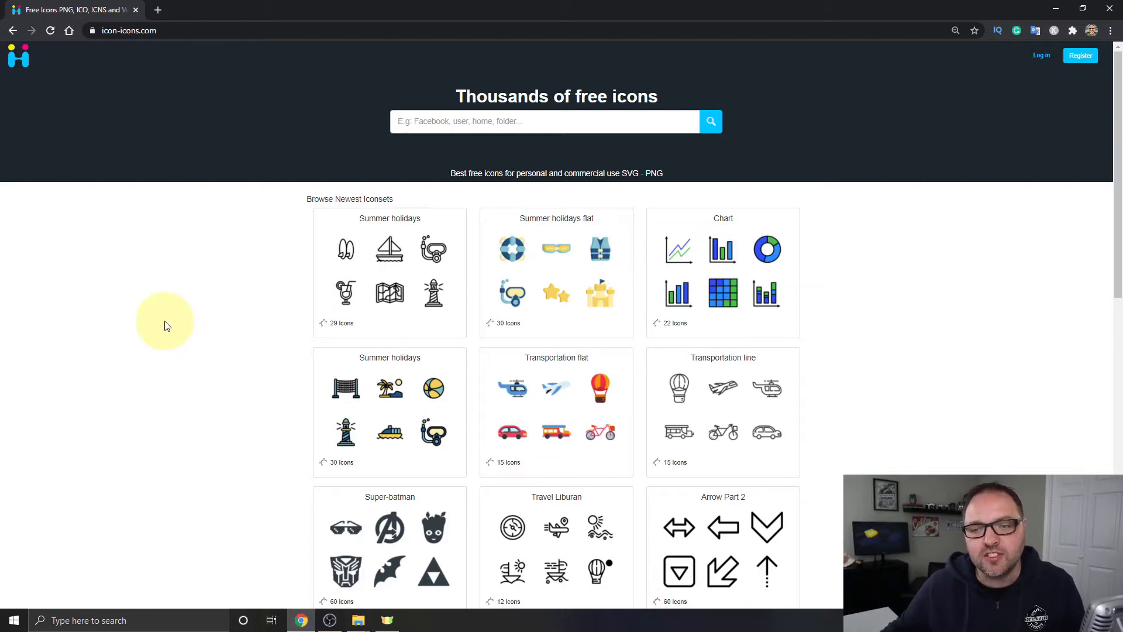
mouse_move(152, 305)
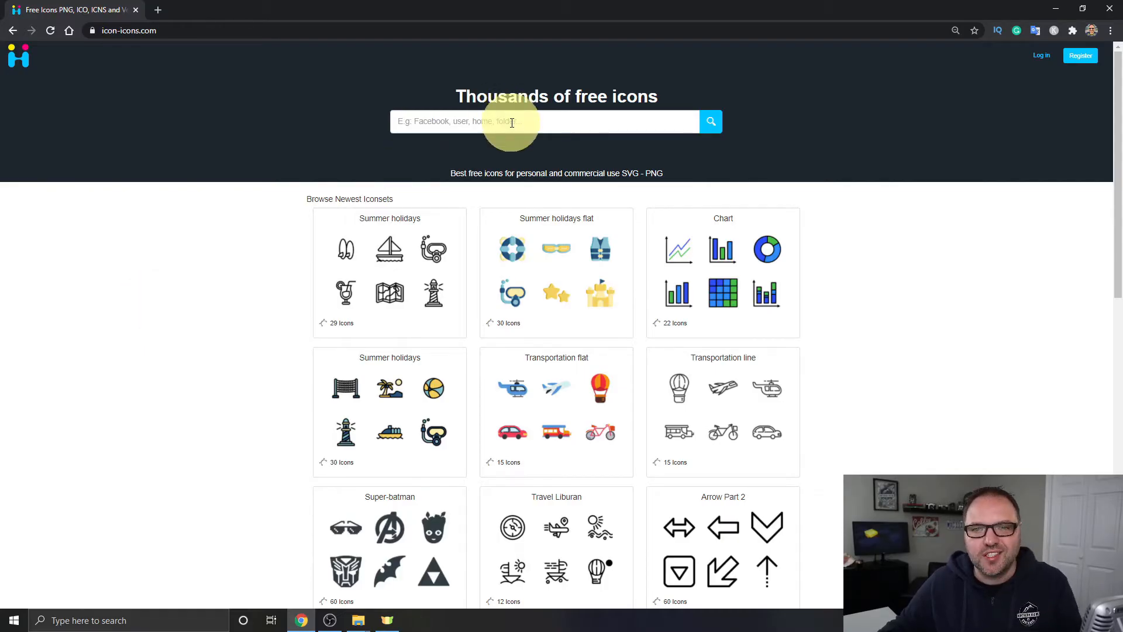
text(ca)
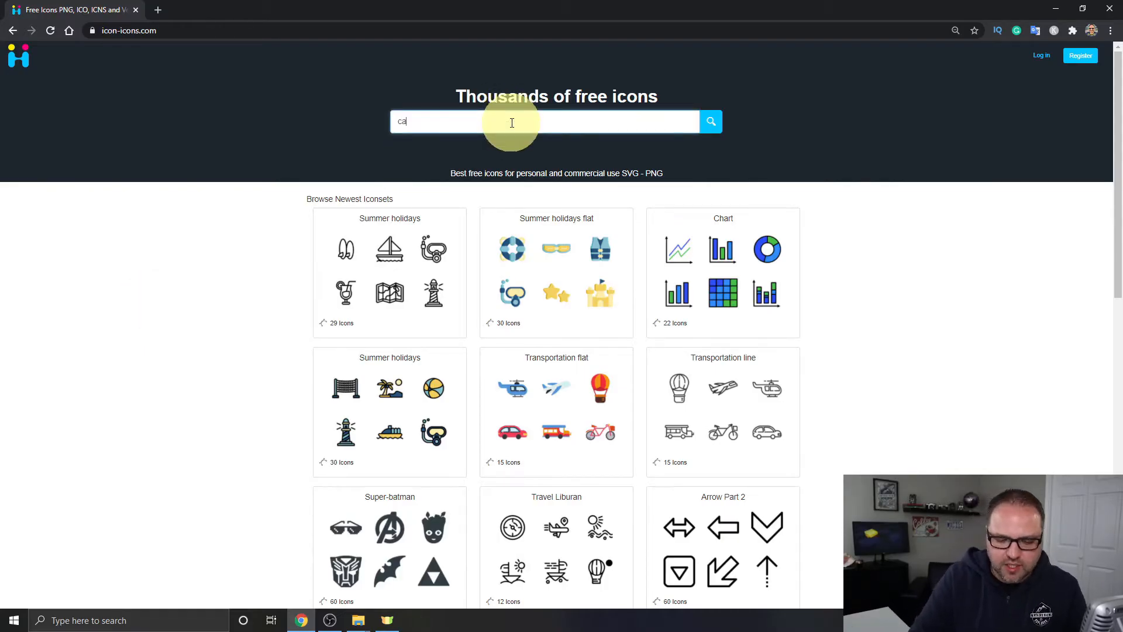
key(Return)
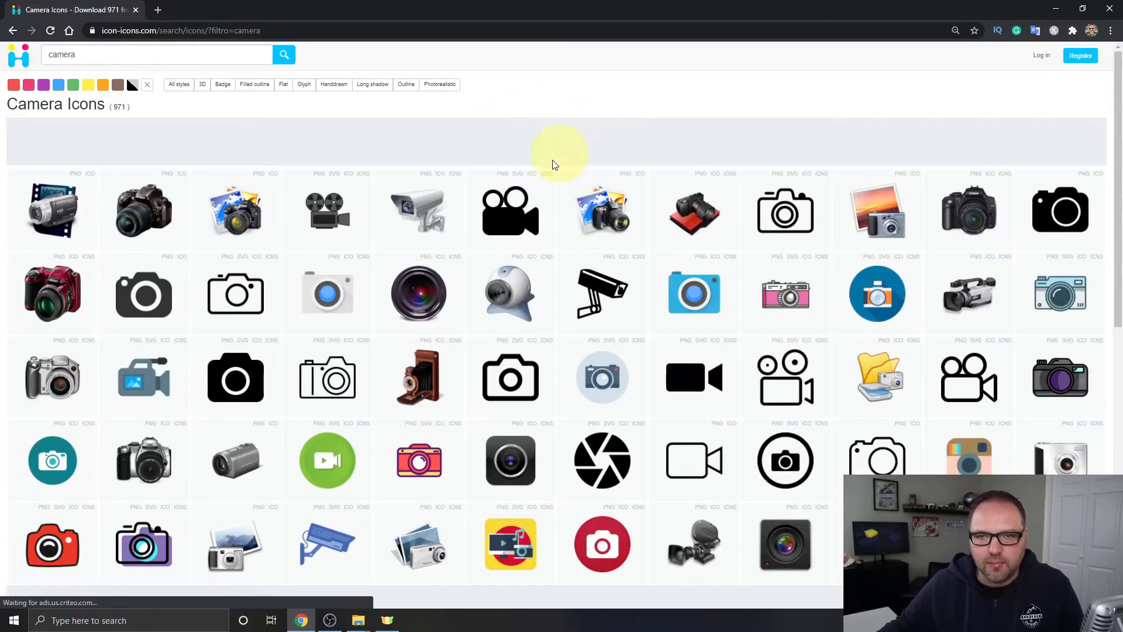
mouse_move(573, 219)
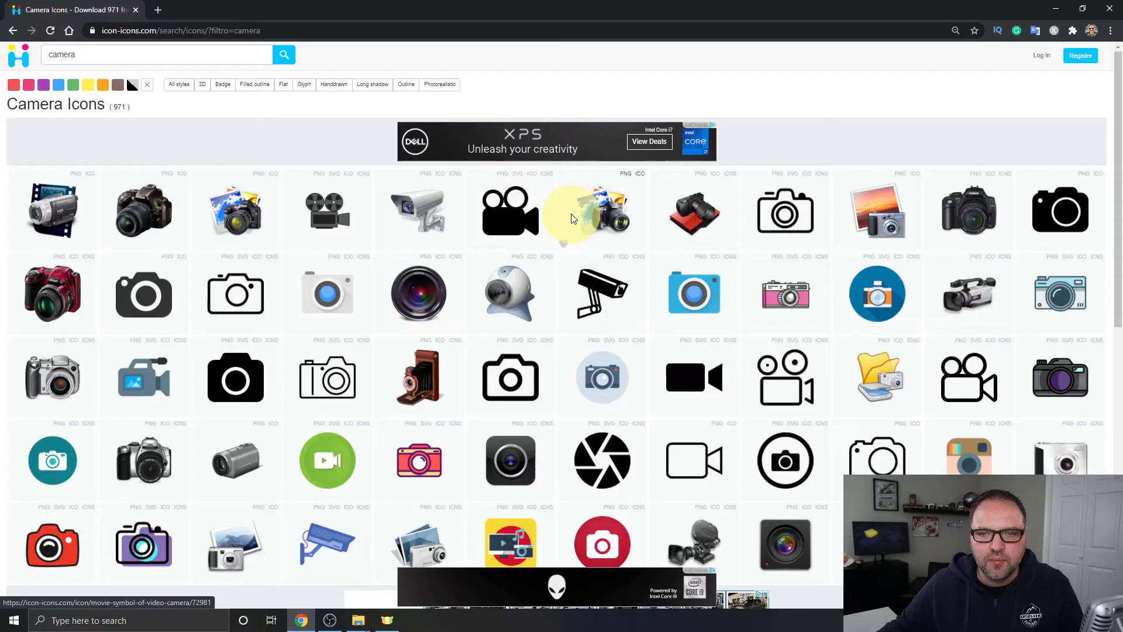
click(510, 212)
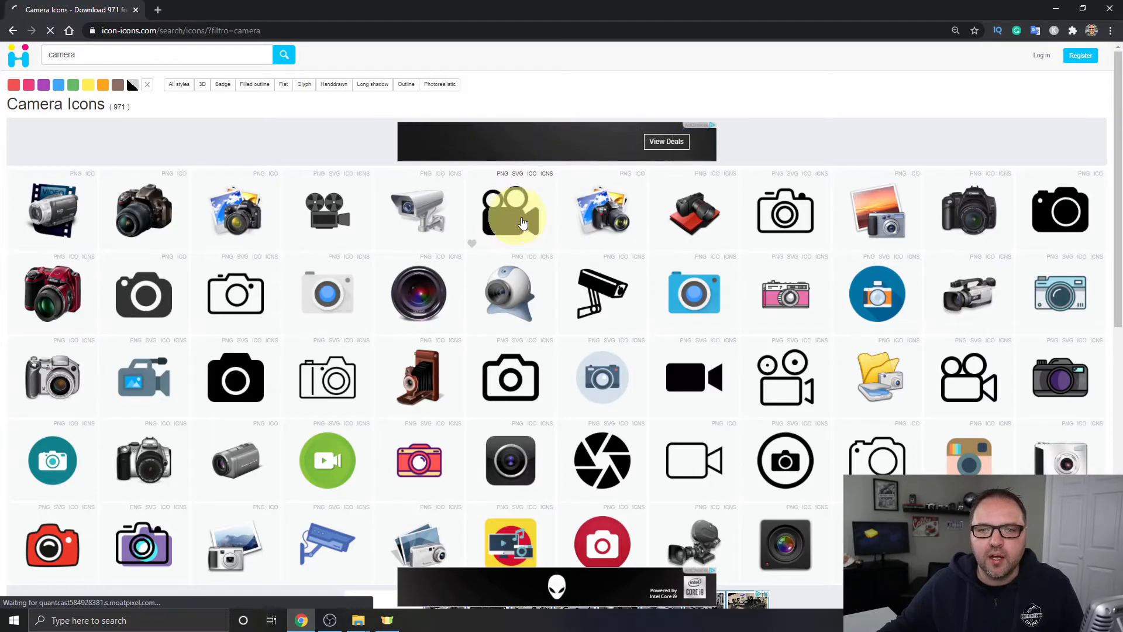
Step: Download the black movie-camera icon as a 512-px ICO file from its icon page
click(510, 211)
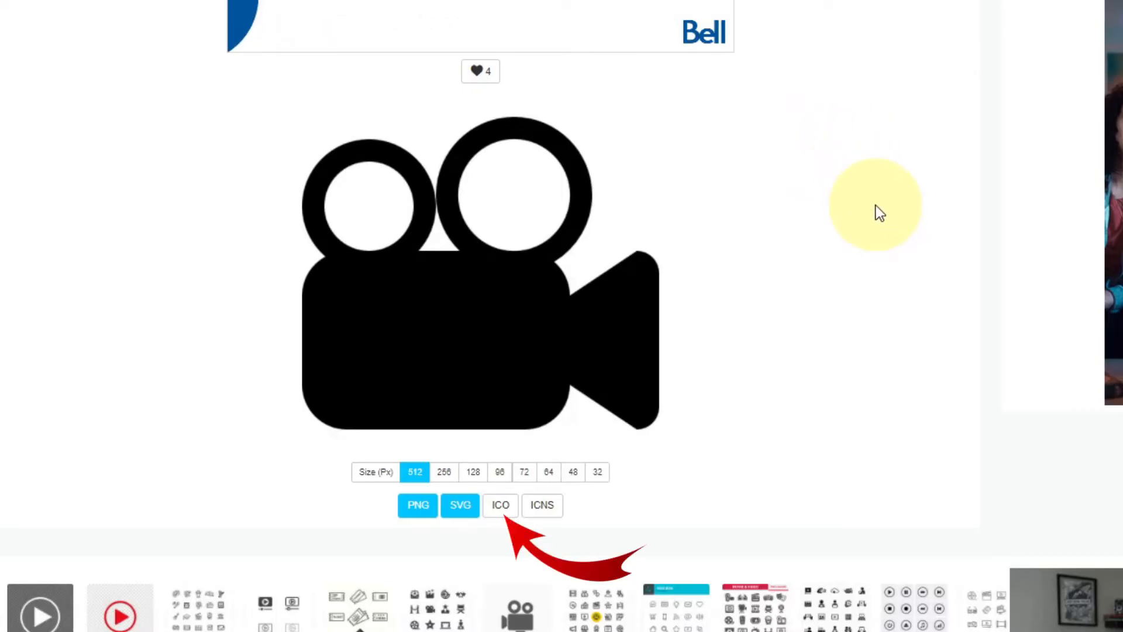
mouse_move(610, 531)
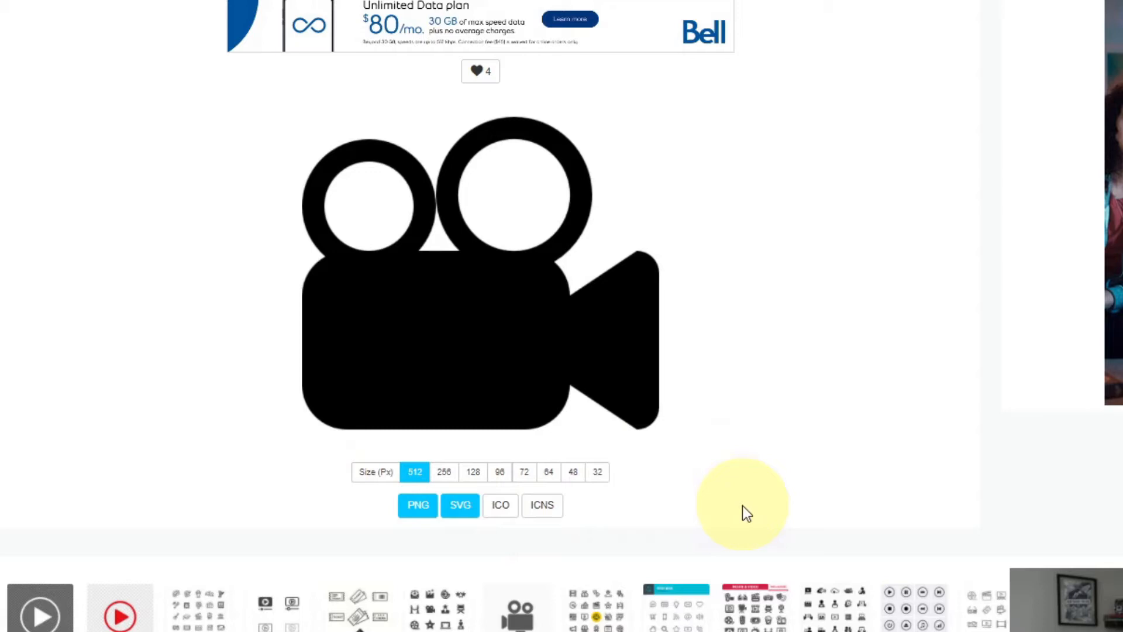
mouse_move(677, 383)
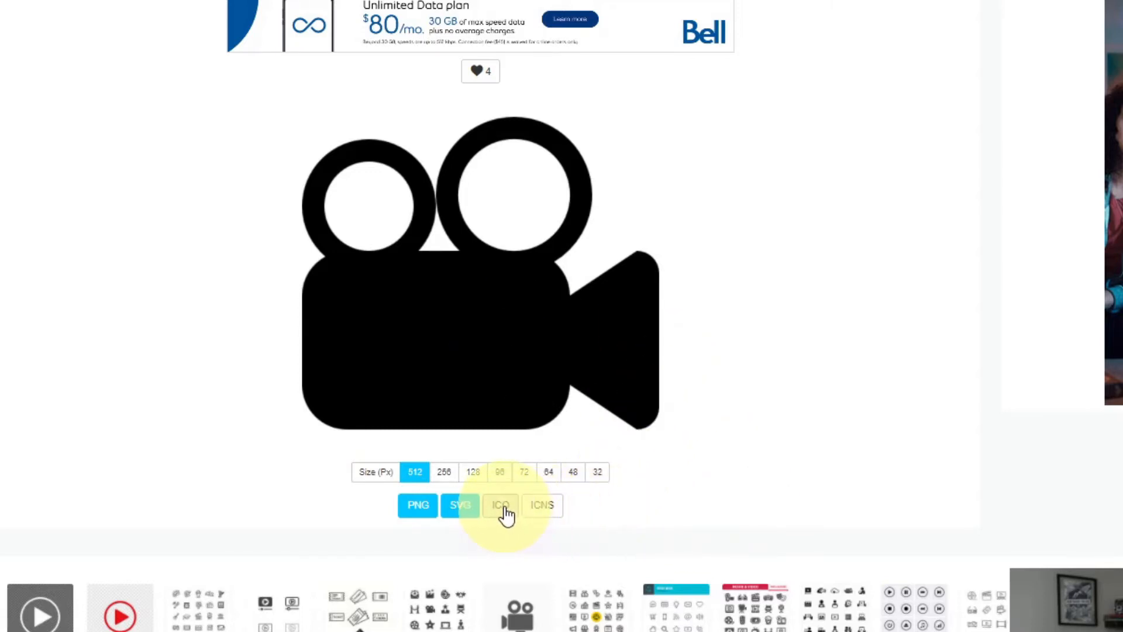
scroll(down, 3)
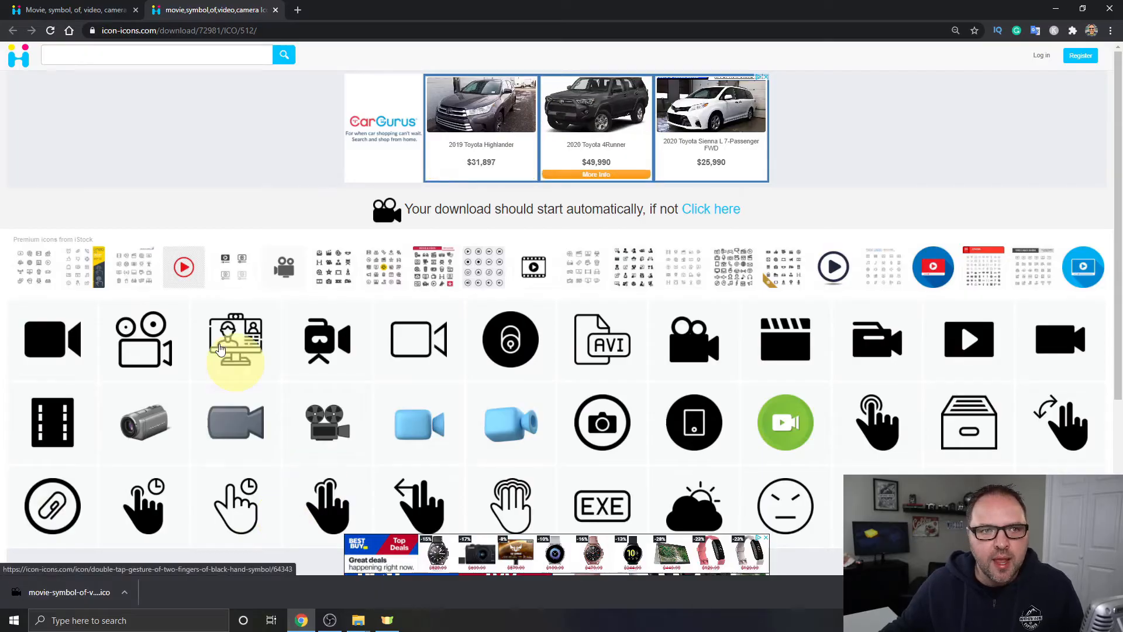
mouse_move(155, 135)
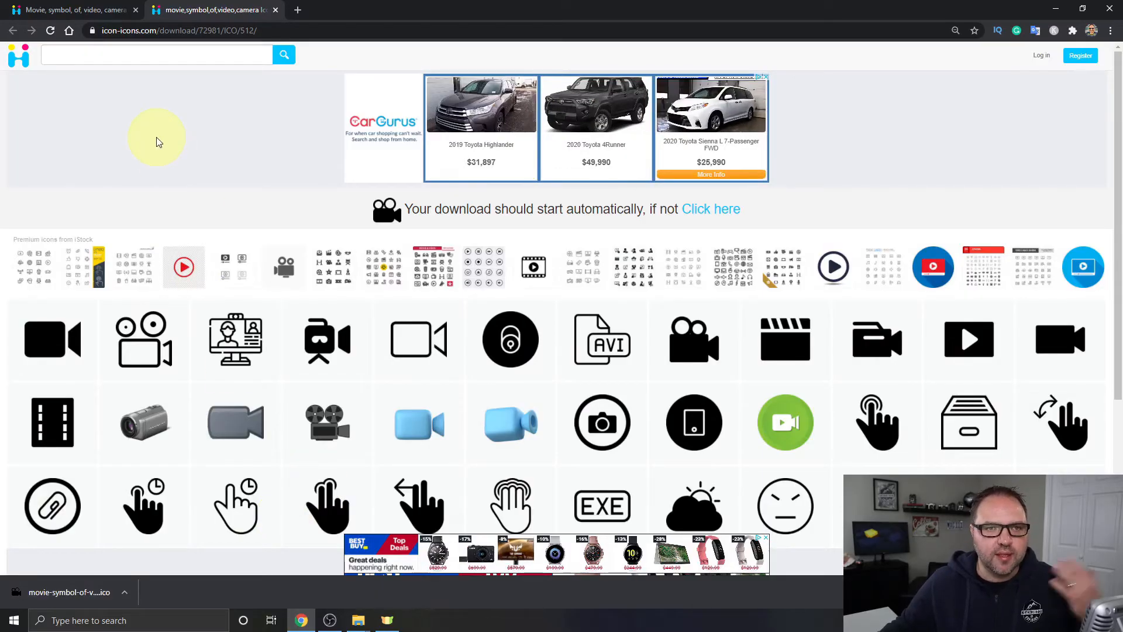
Step: Search icon-icons.com for 'dog' and pick the stuffed toy animal icon
click(156, 55)
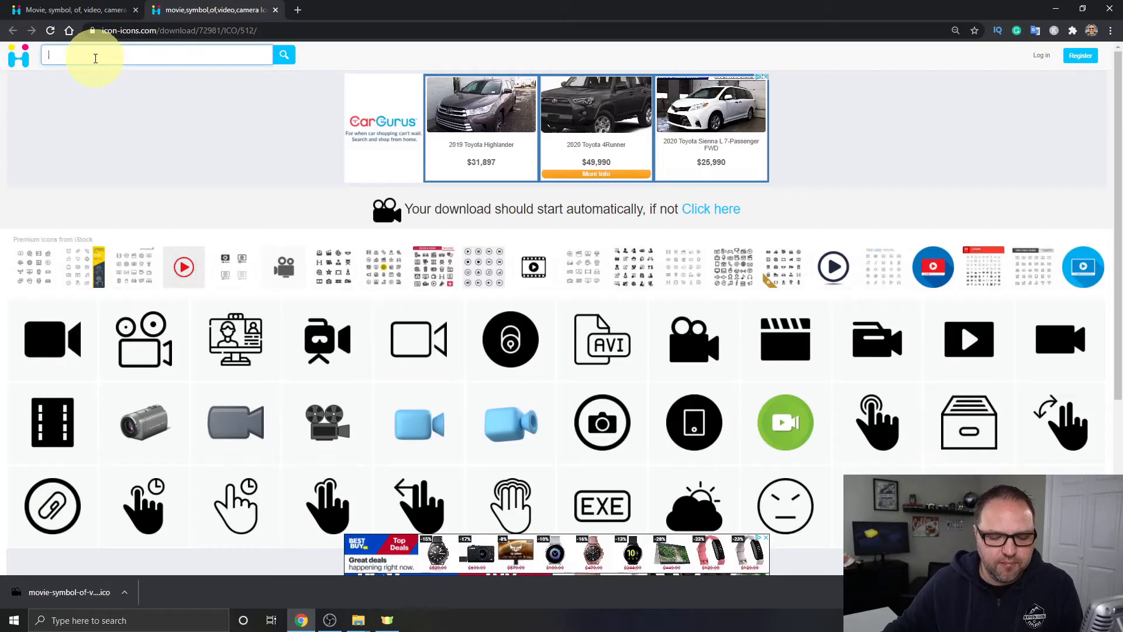
text(dog)
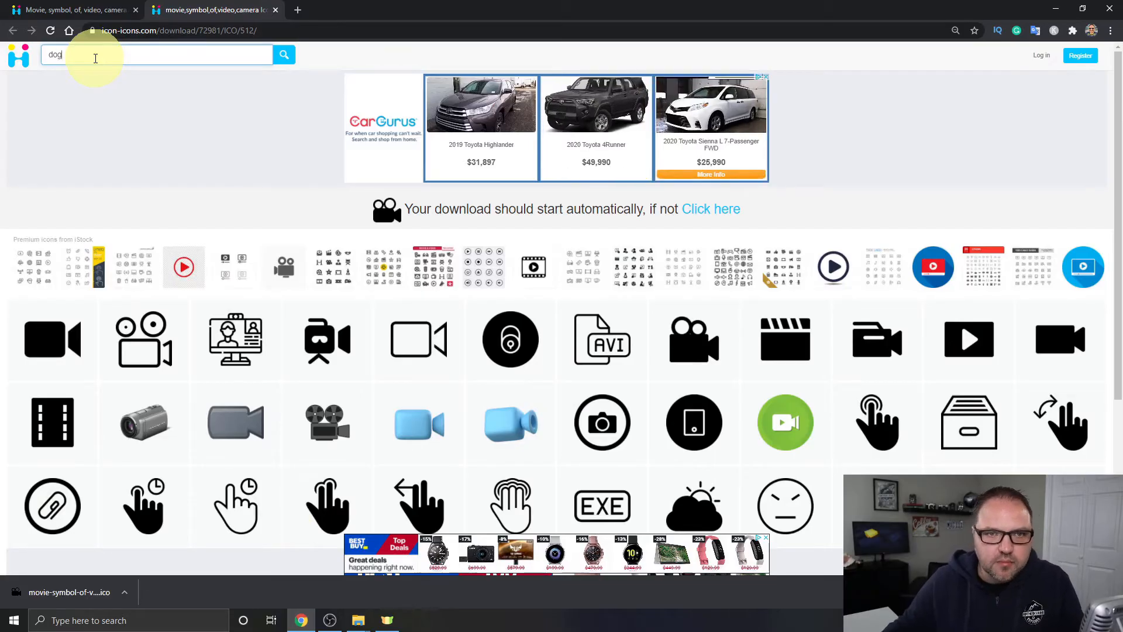
click(283, 55)
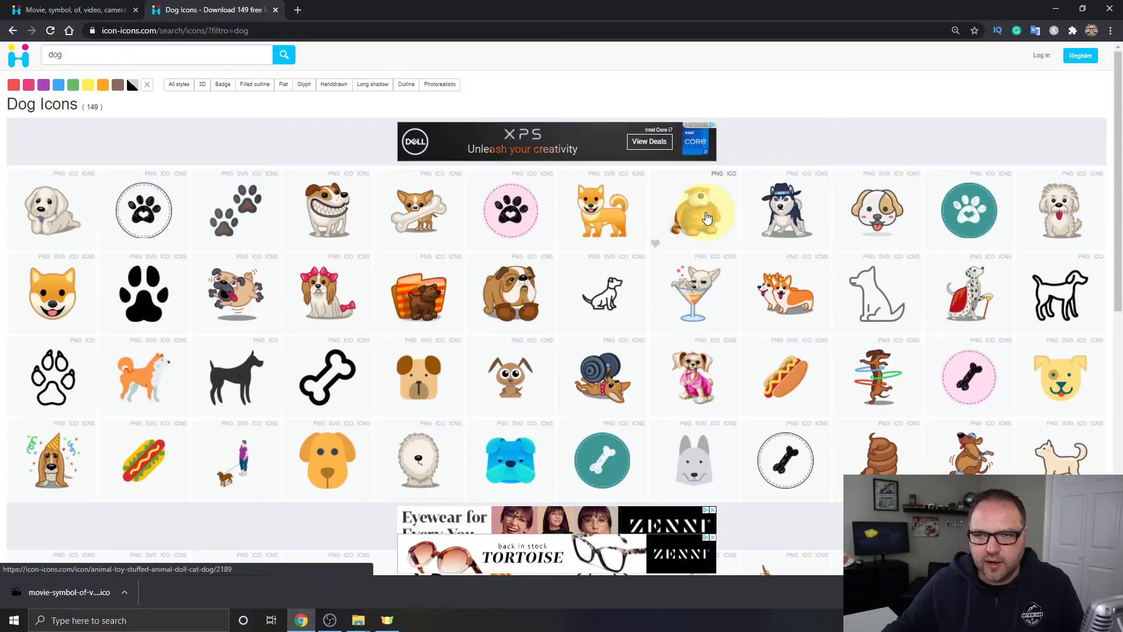
click(693, 210)
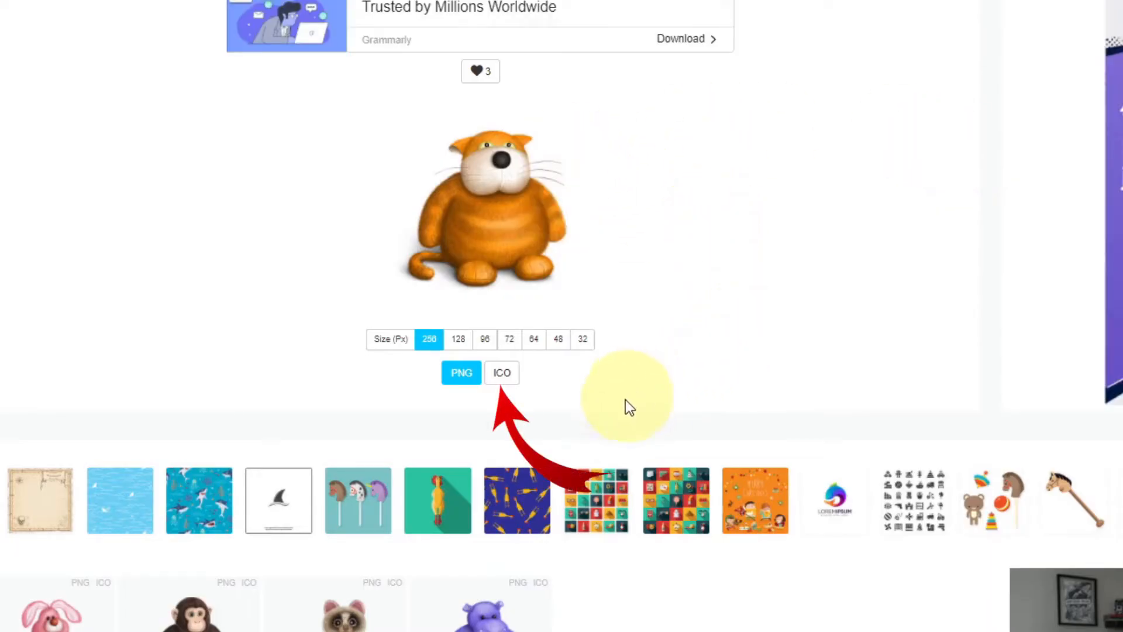
Step: Download the stuffed toy icon as a 256-px ICO file and shrink the browser to show the desktop
click(502, 371)
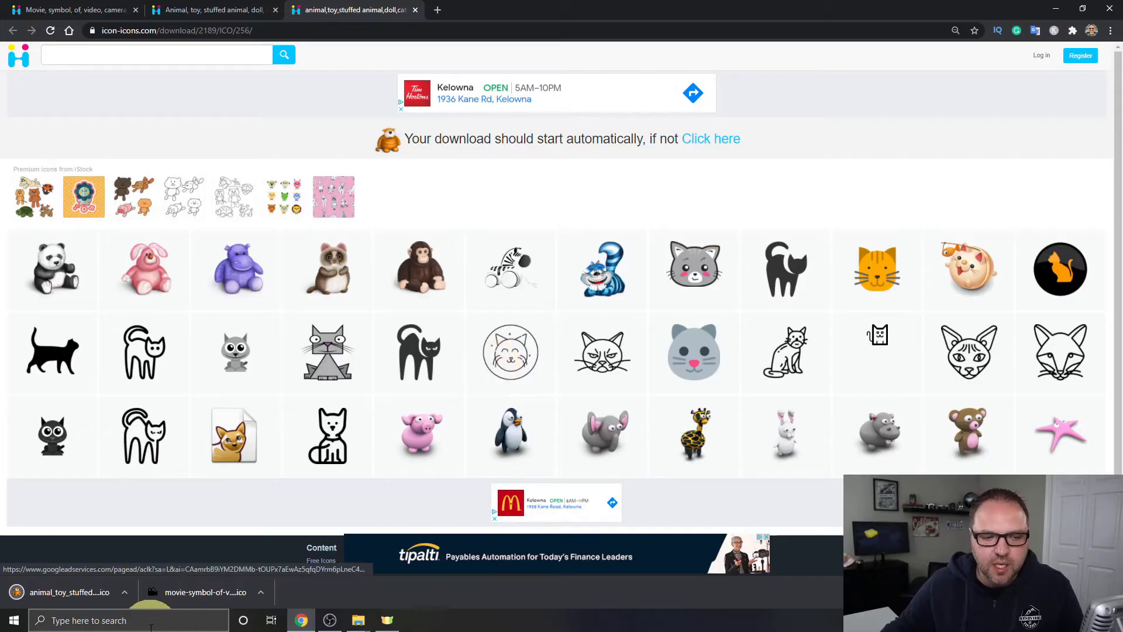
click(1083, 8)
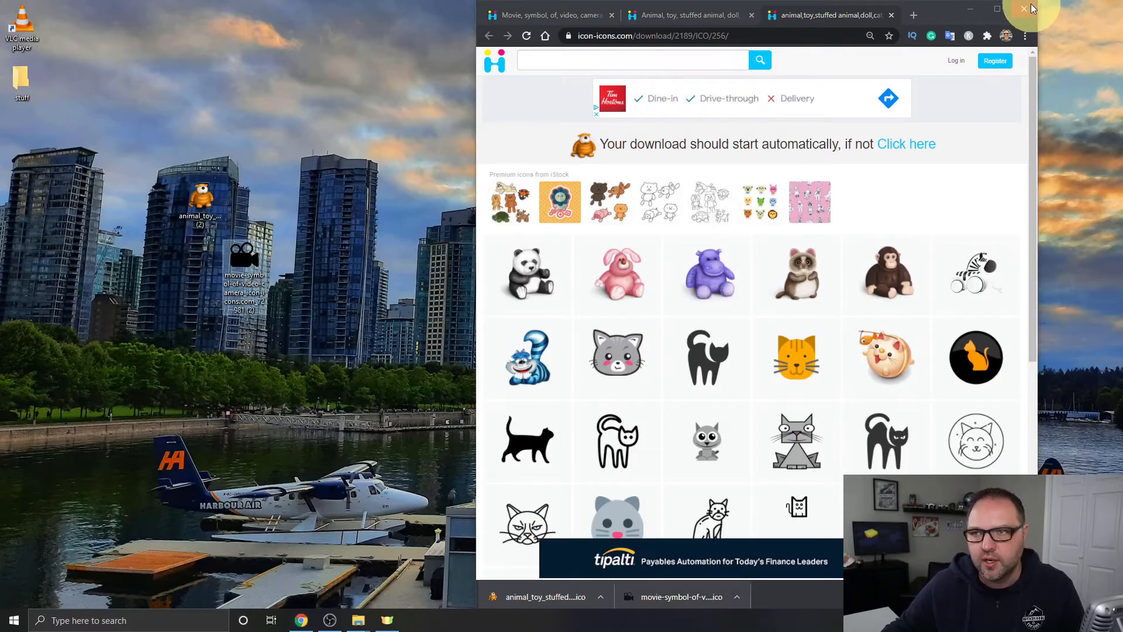
mouse_move(985, 10)
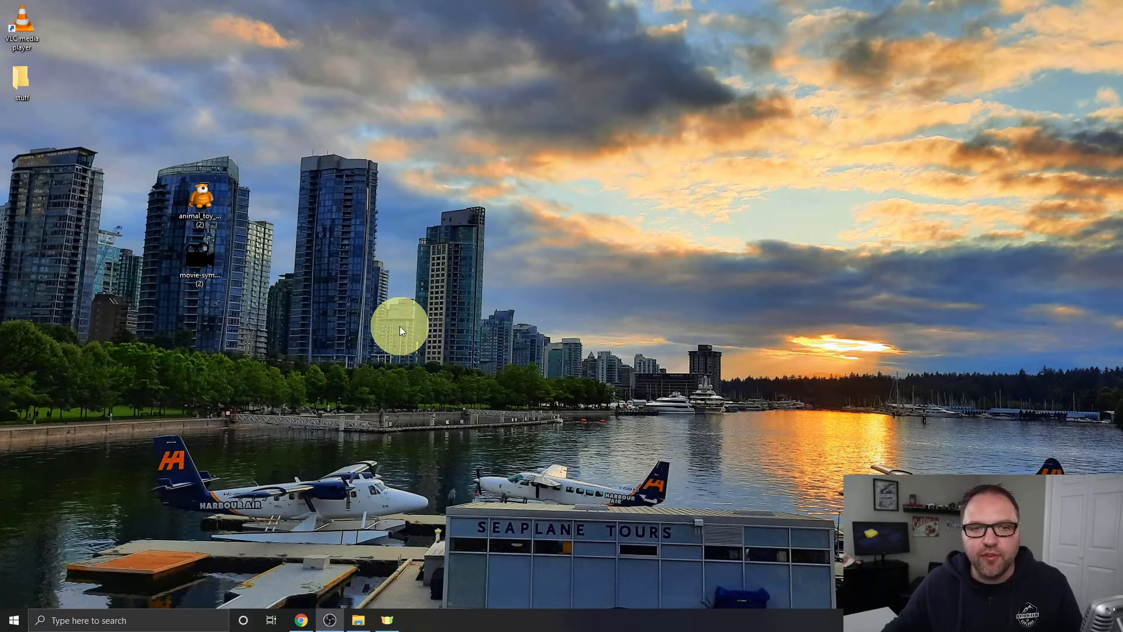
Step: Create a desktop folder 'Icons' holding the ICO files and place it in the top row
right_click(401, 330)
text(Icons)
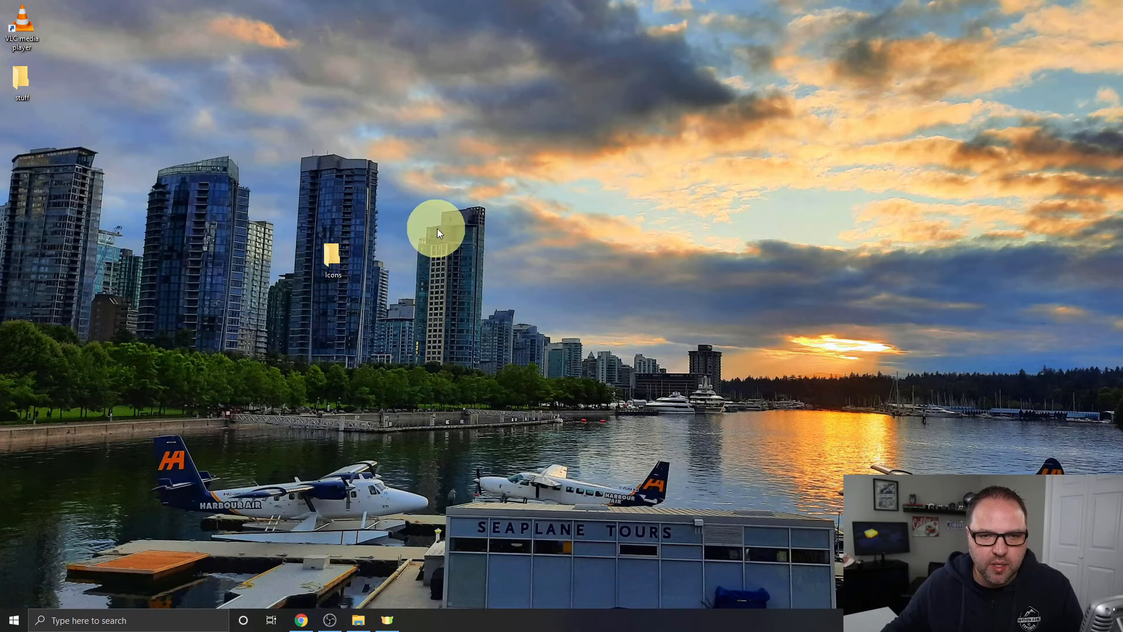
mouse_move(393, 228)
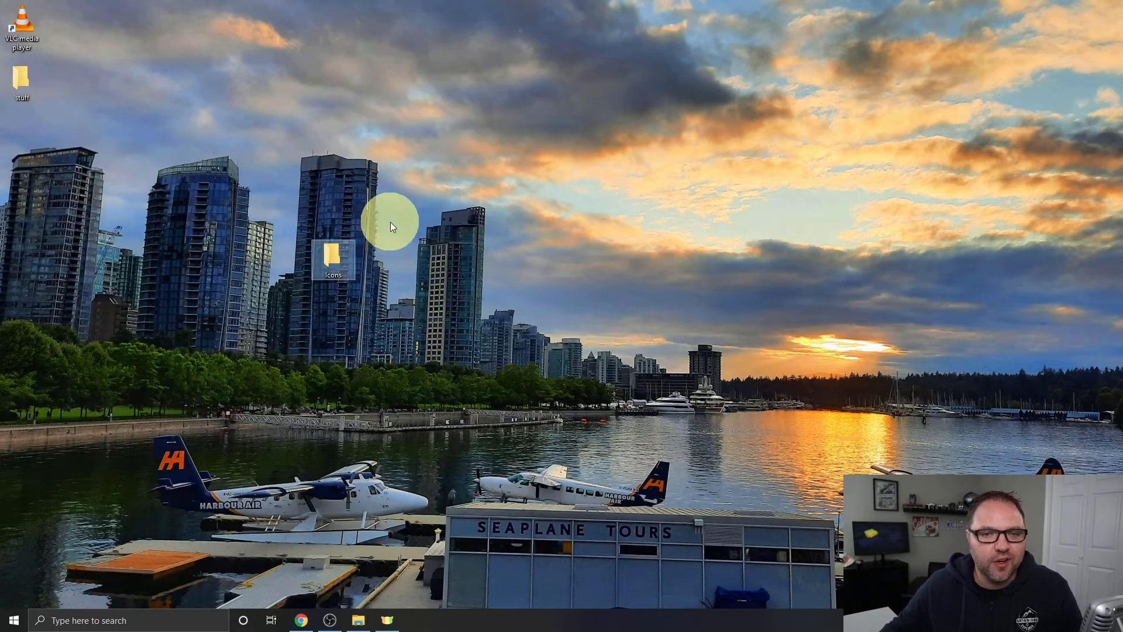
mouse_move(422, 240)
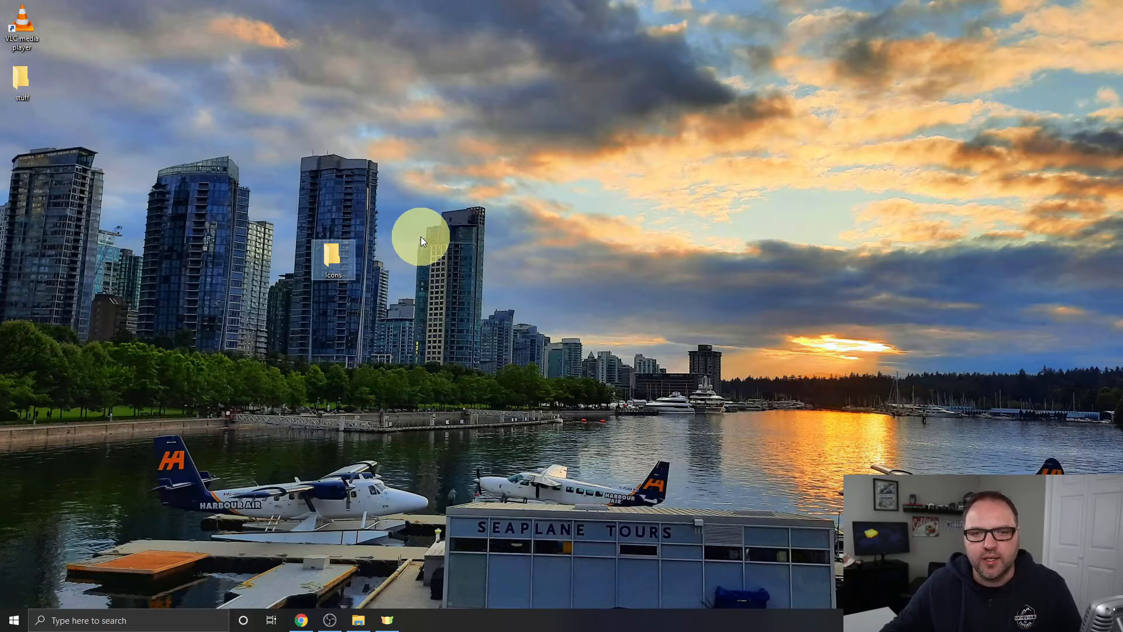
mouse_move(372, 260)
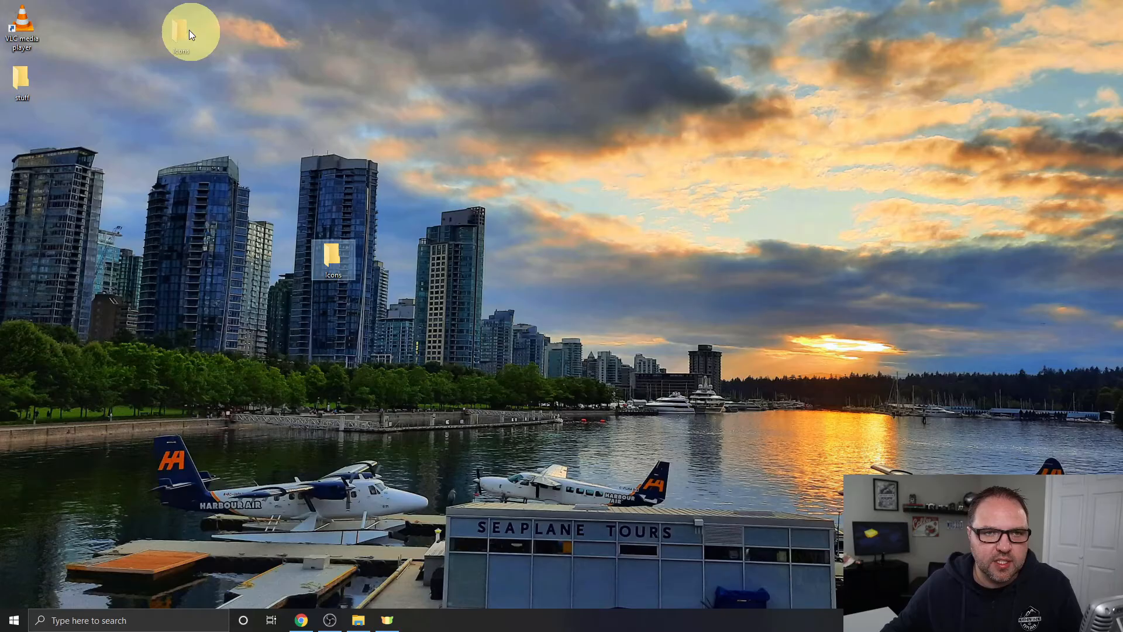
drag(333, 254, 155, 21)
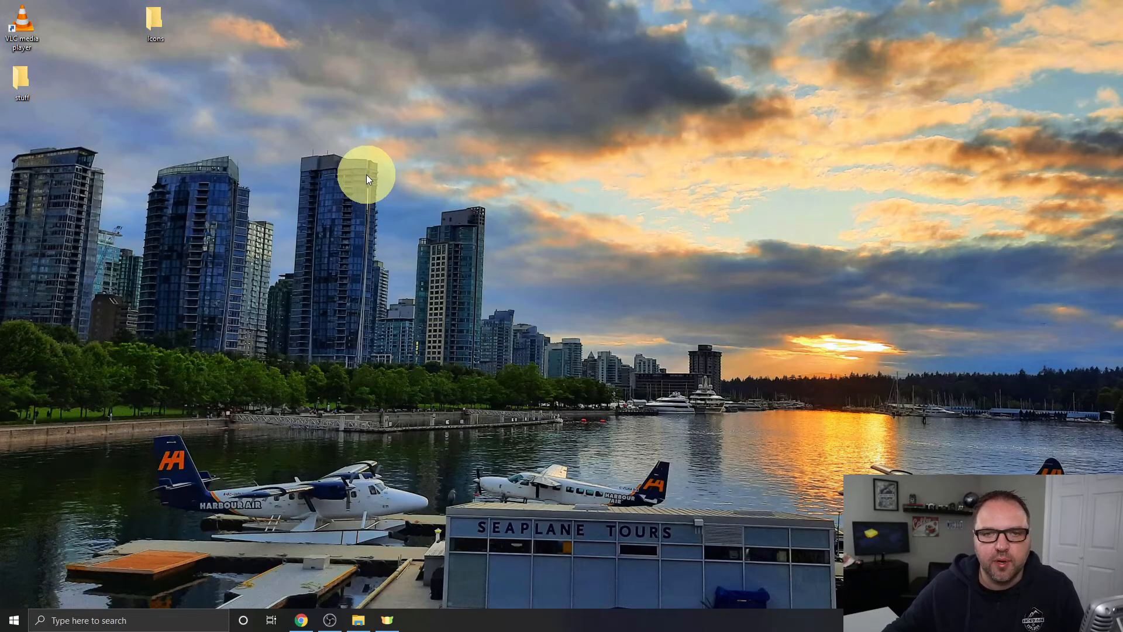
mouse_move(350, 212)
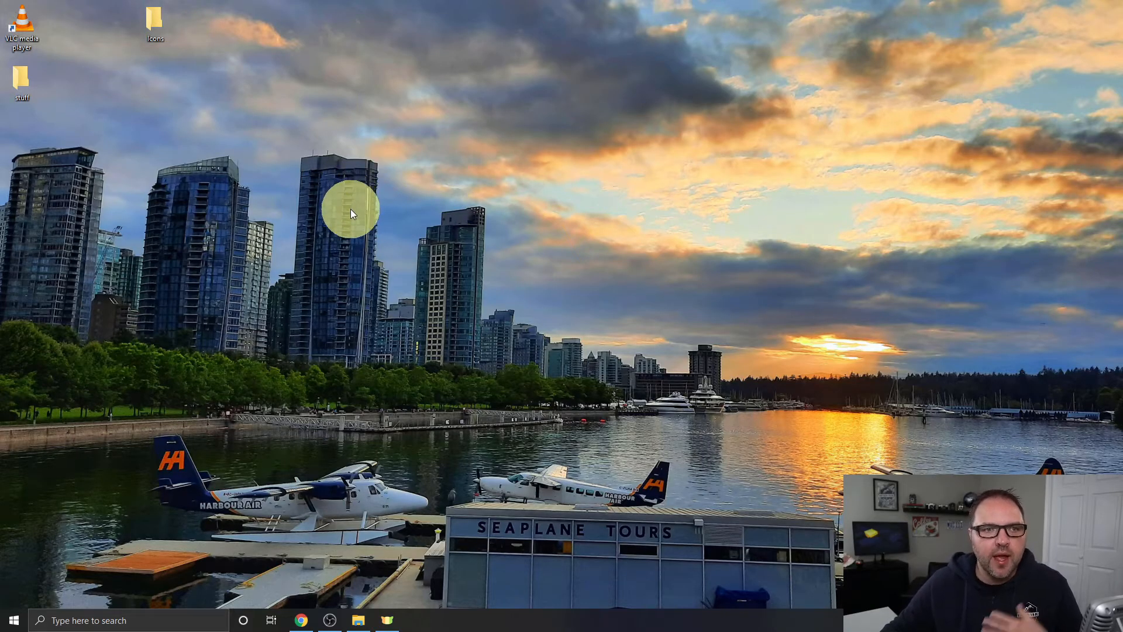
mouse_move(323, 198)
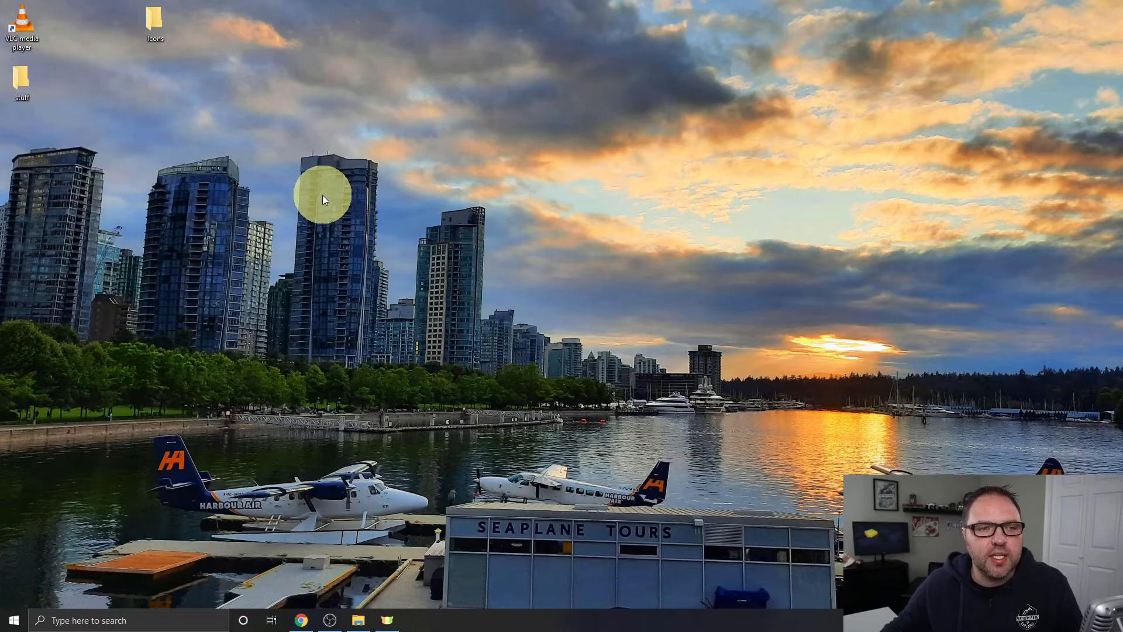
mouse_move(166, 139)
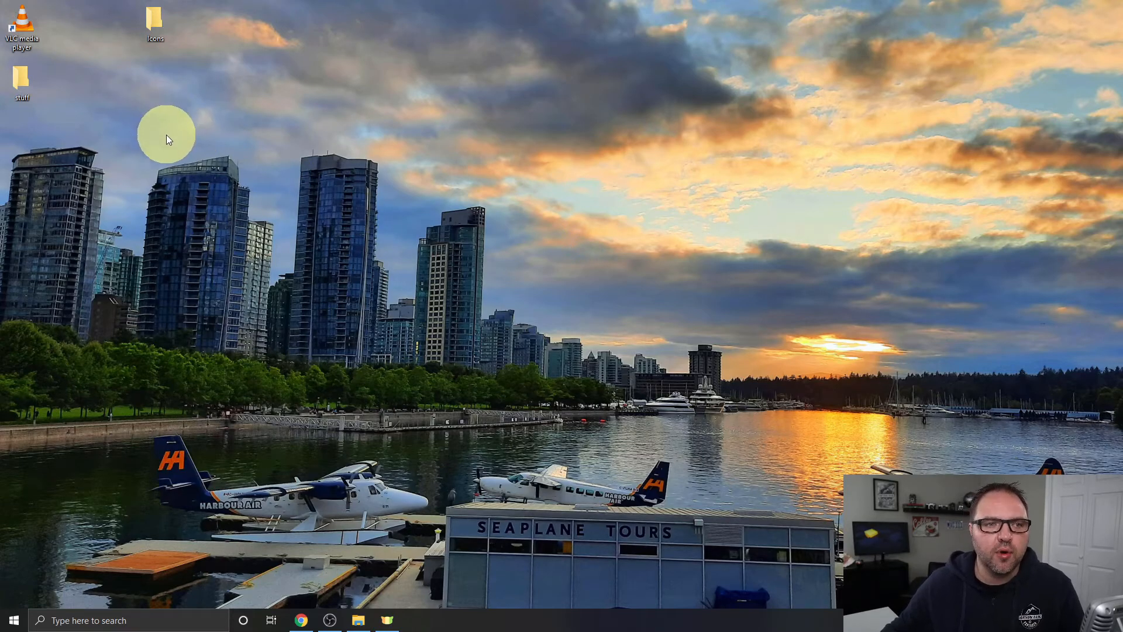
mouse_move(148, 129)
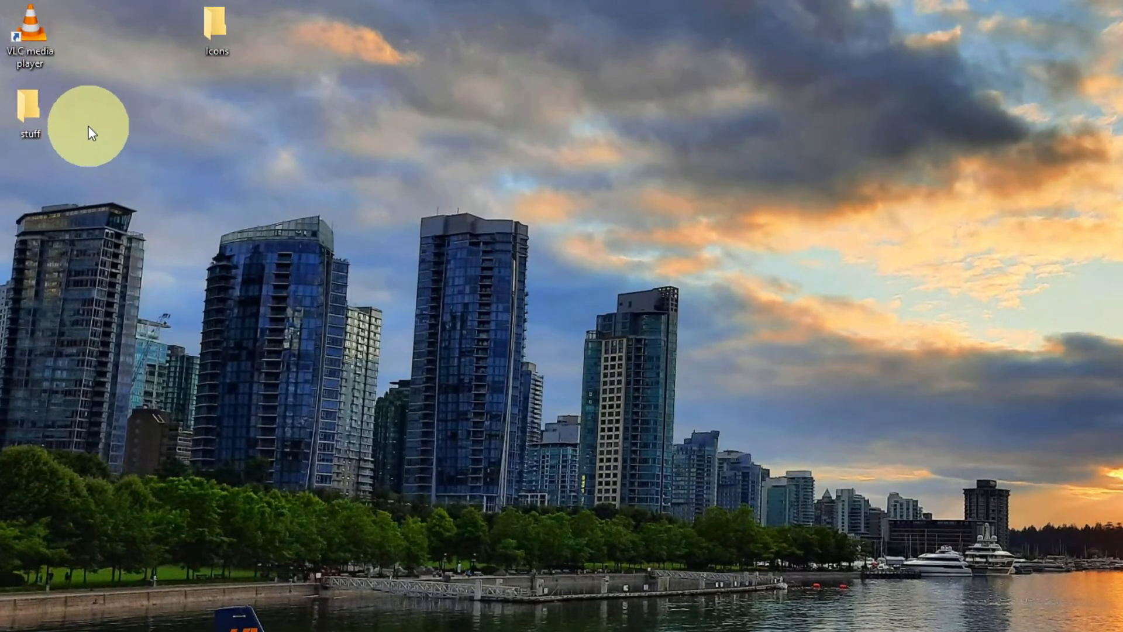
mouse_move(33, 116)
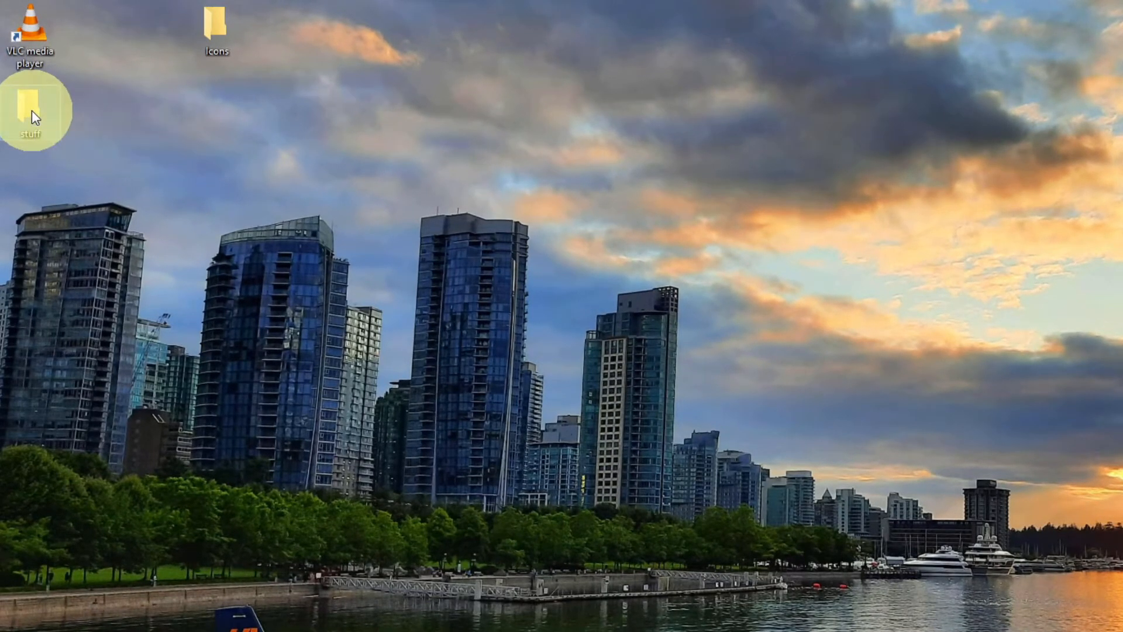
Step: Show the Customize options in the 'stuff' folder's Properties dialog
right_click(30, 111)
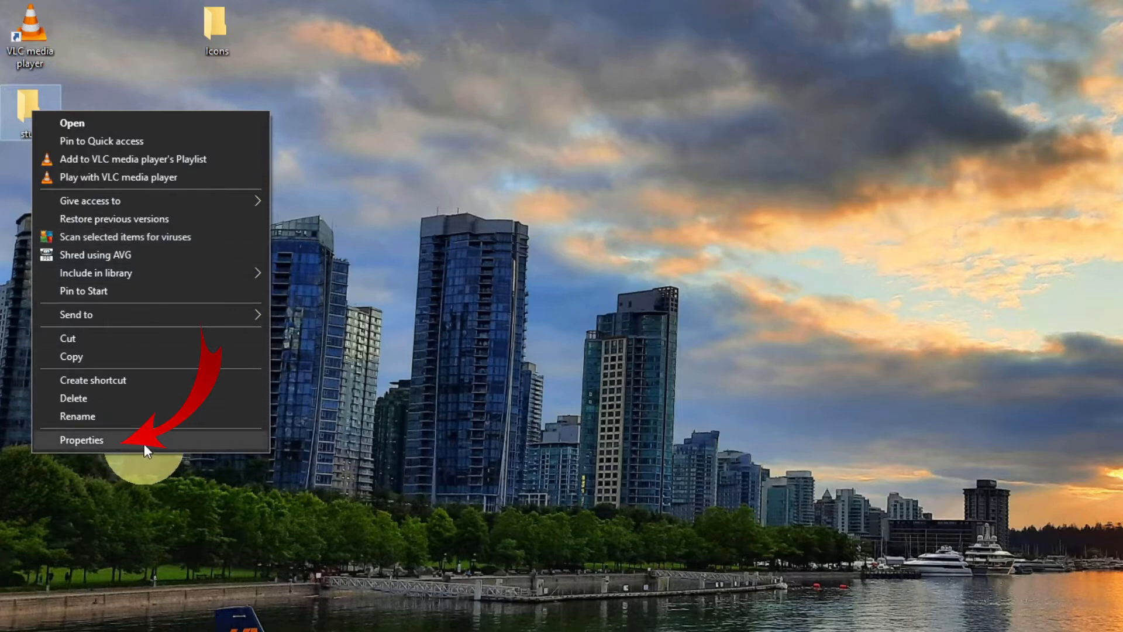
click(81, 440)
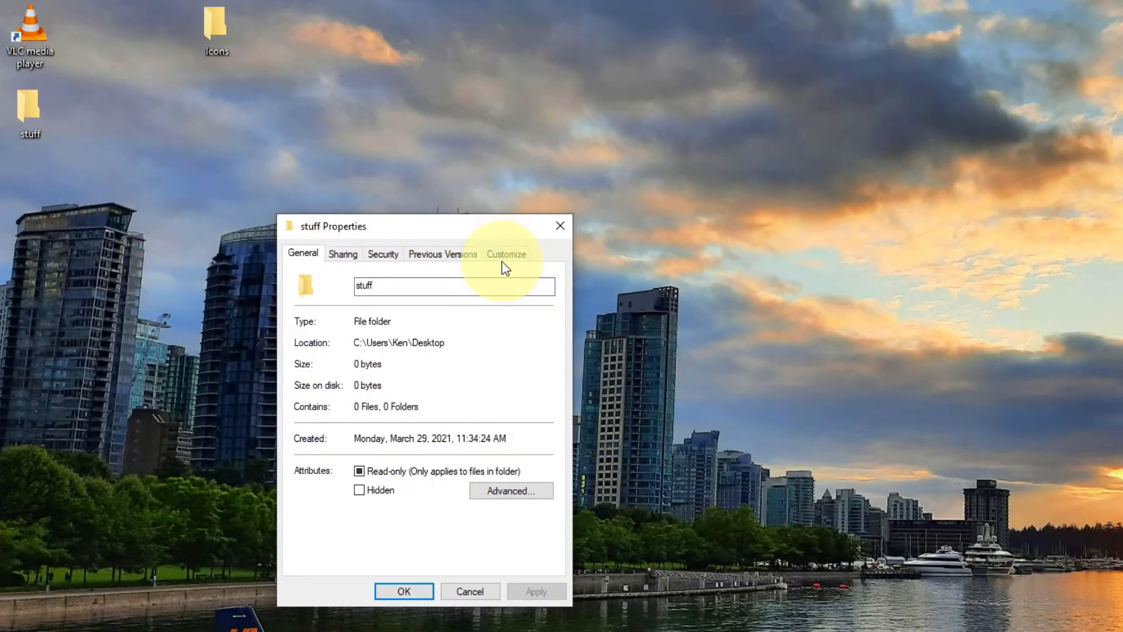
mouse_move(513, 261)
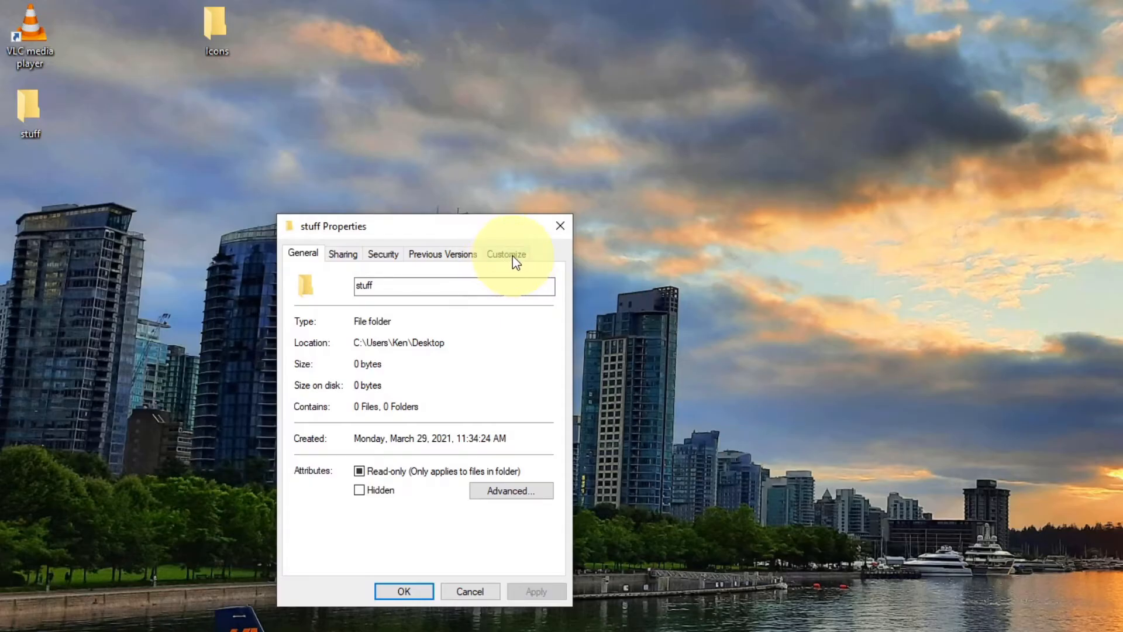
click(506, 254)
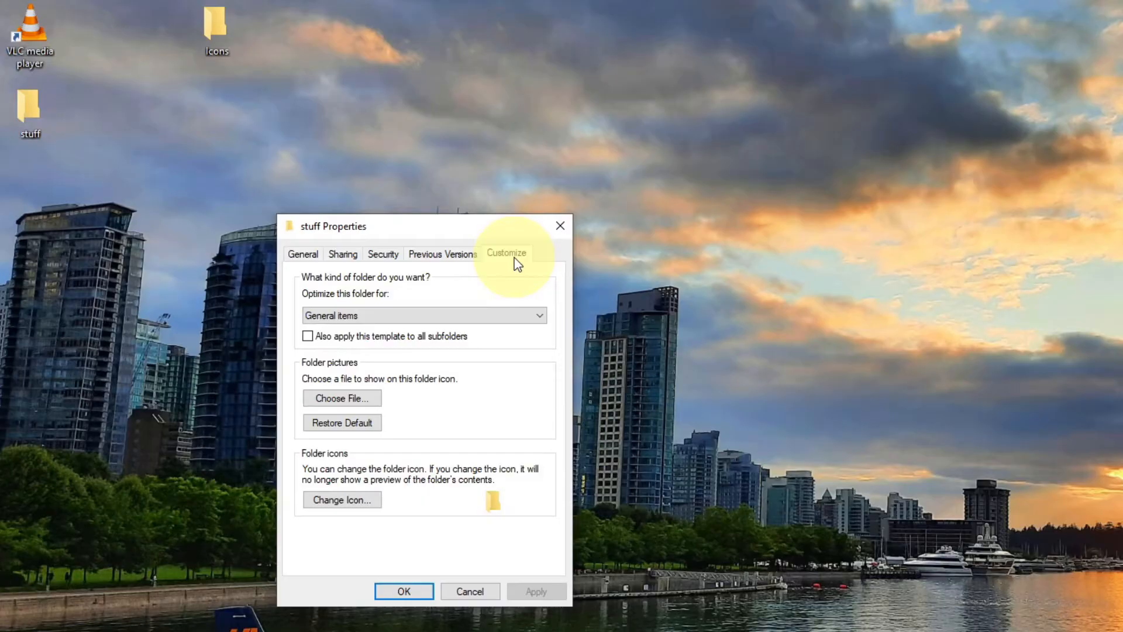
mouse_move(371, 490)
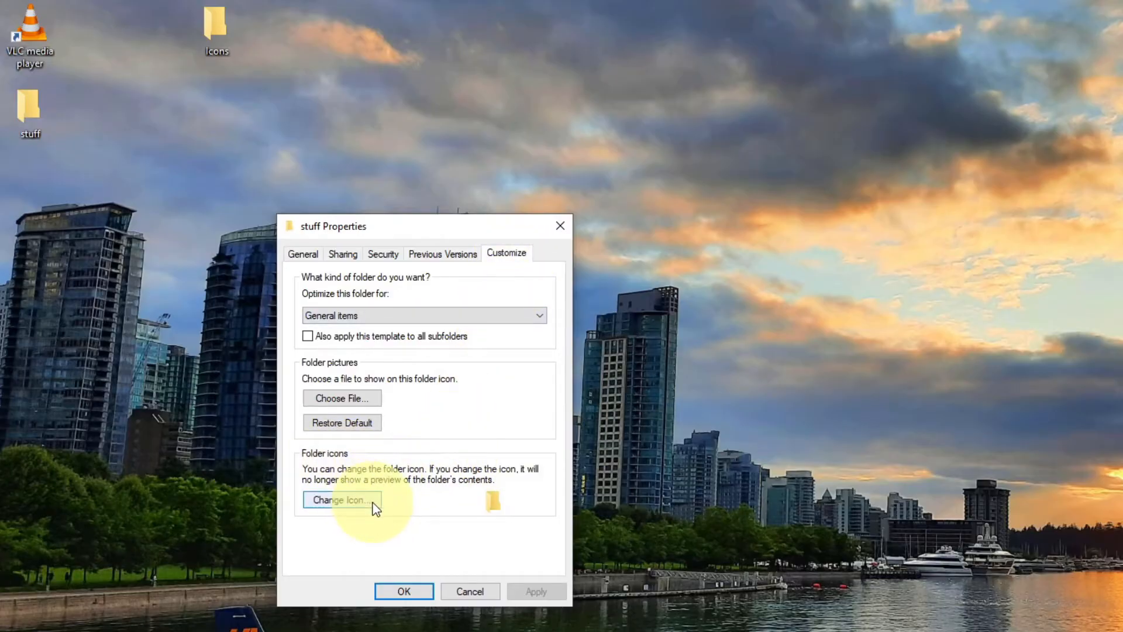
Step: Start Change Icon for the 'stuff' folder and browse for an icon file on the computer
click(341, 500)
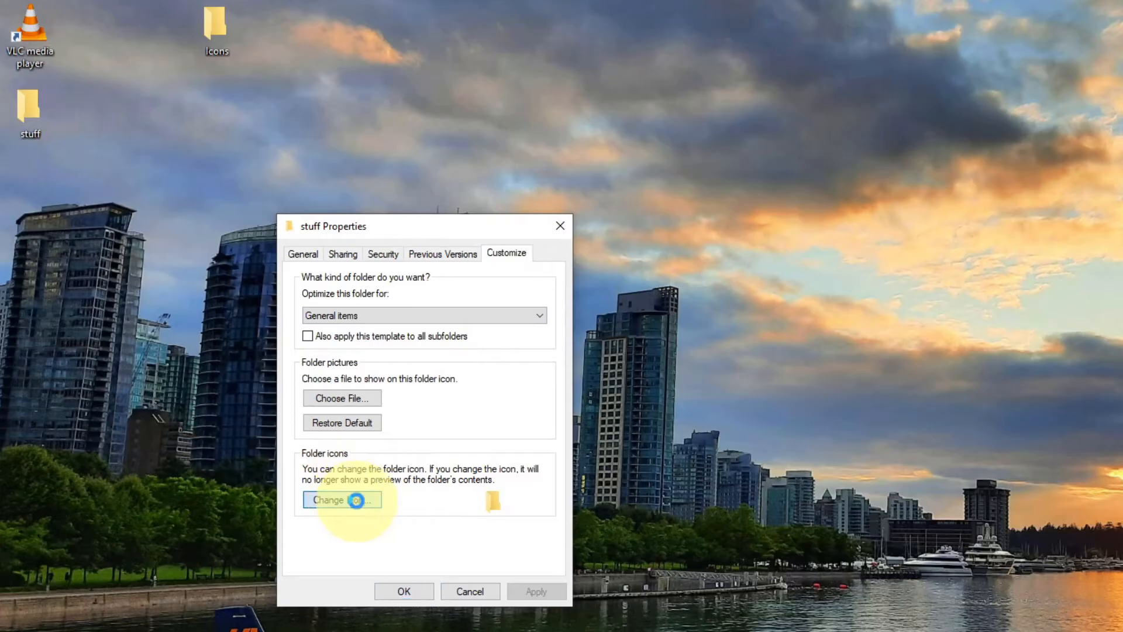
click(341, 500)
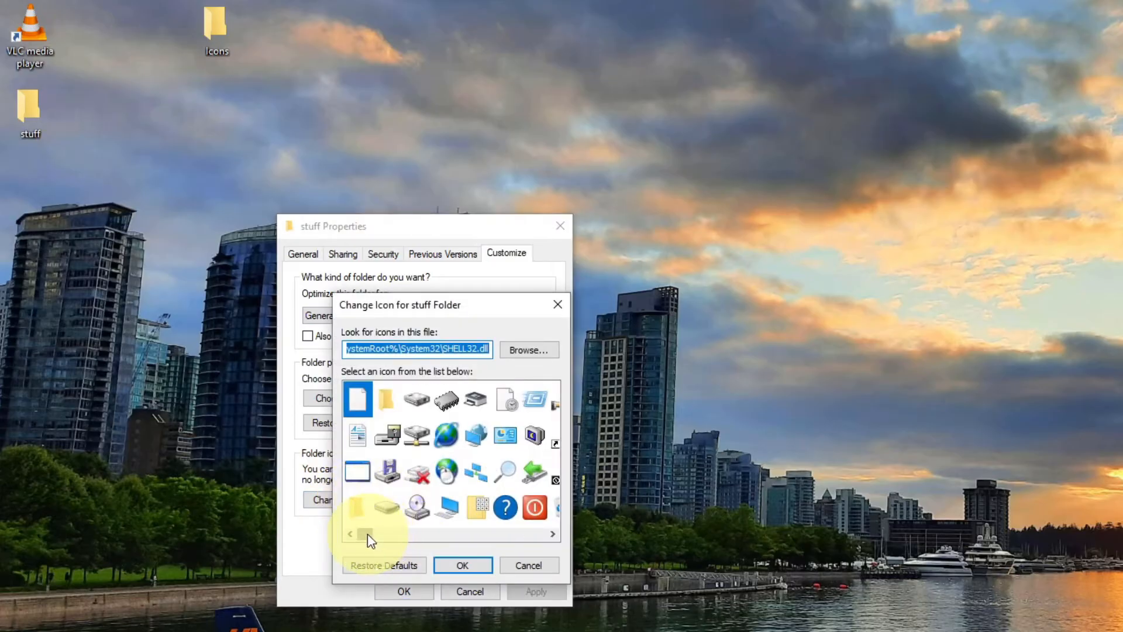
click(552, 534)
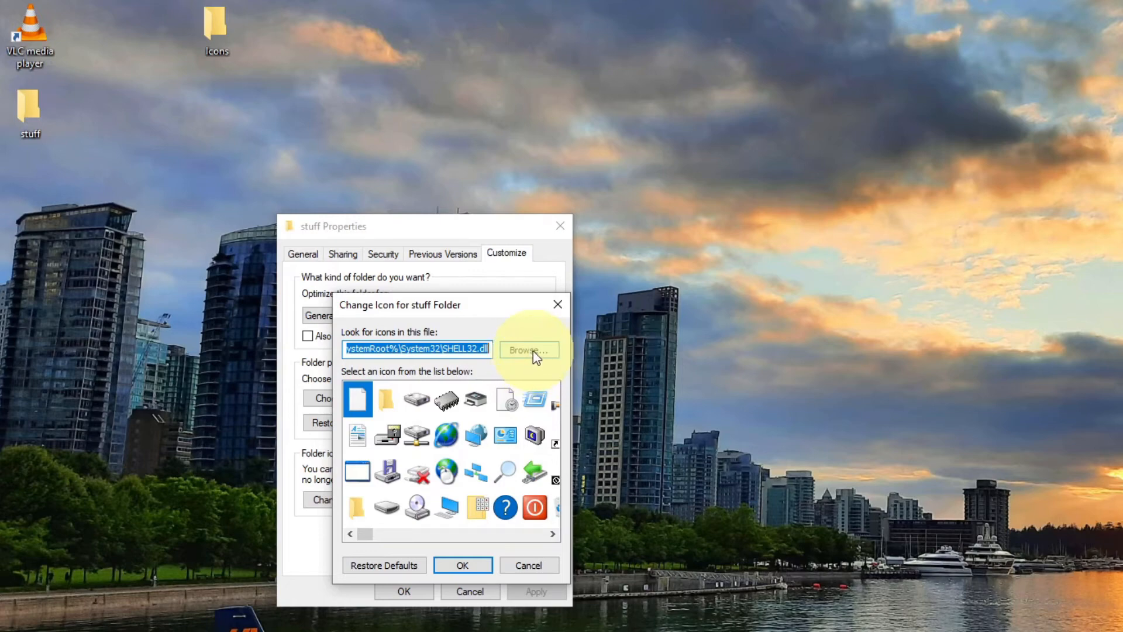
click(527, 349)
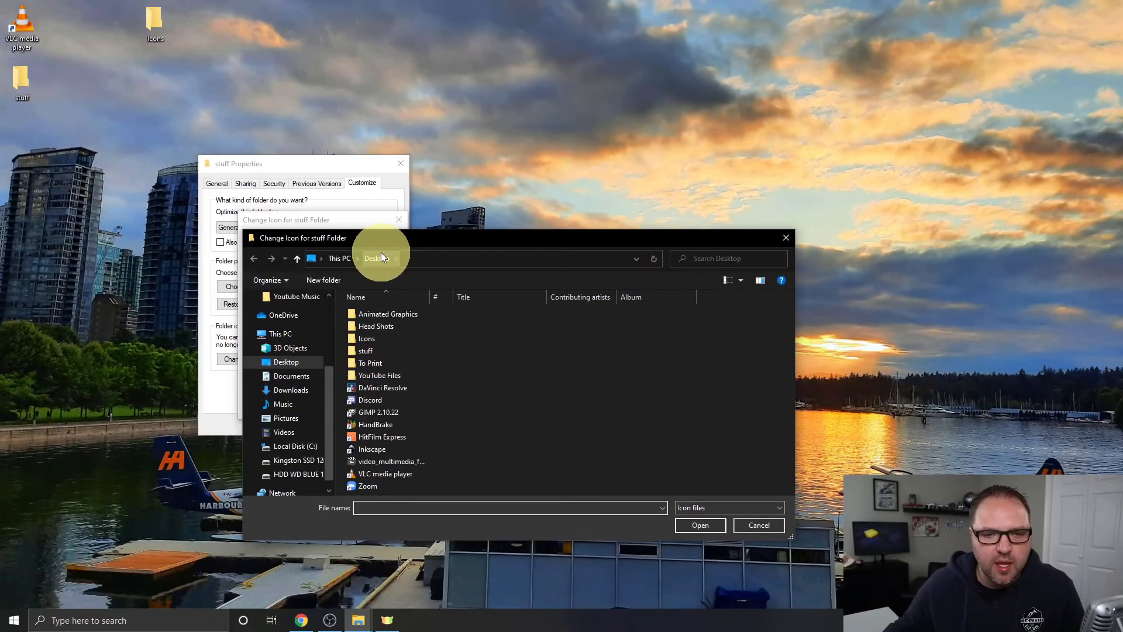
Step: Load the dog ICO file from the desktop Icons folder as the folder's icon source
click(285, 361)
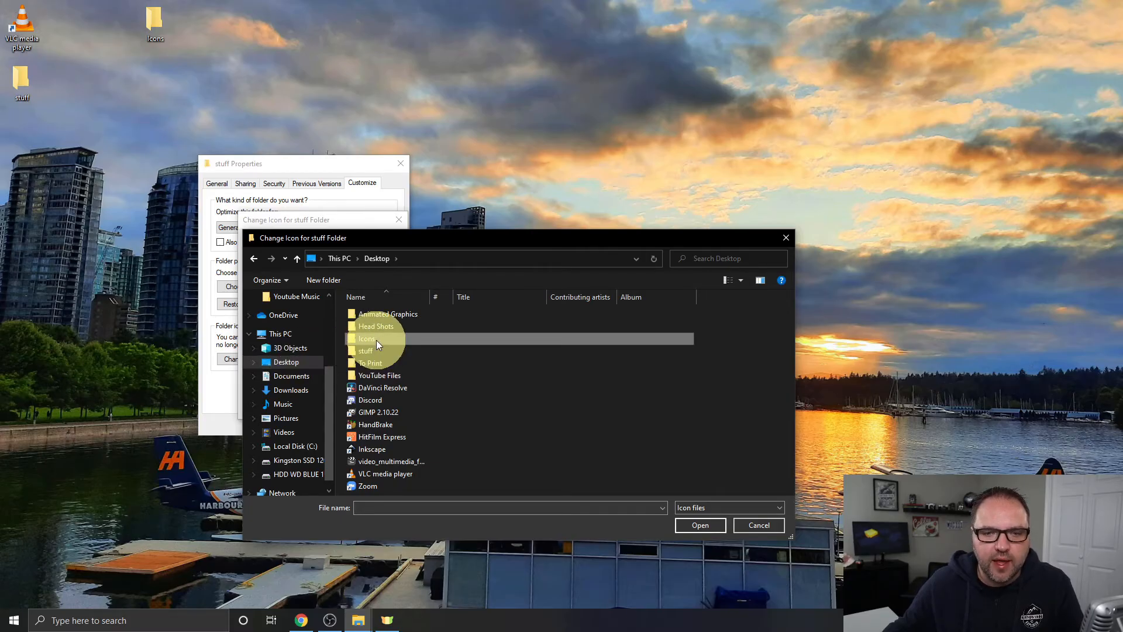
double_click(366, 338)
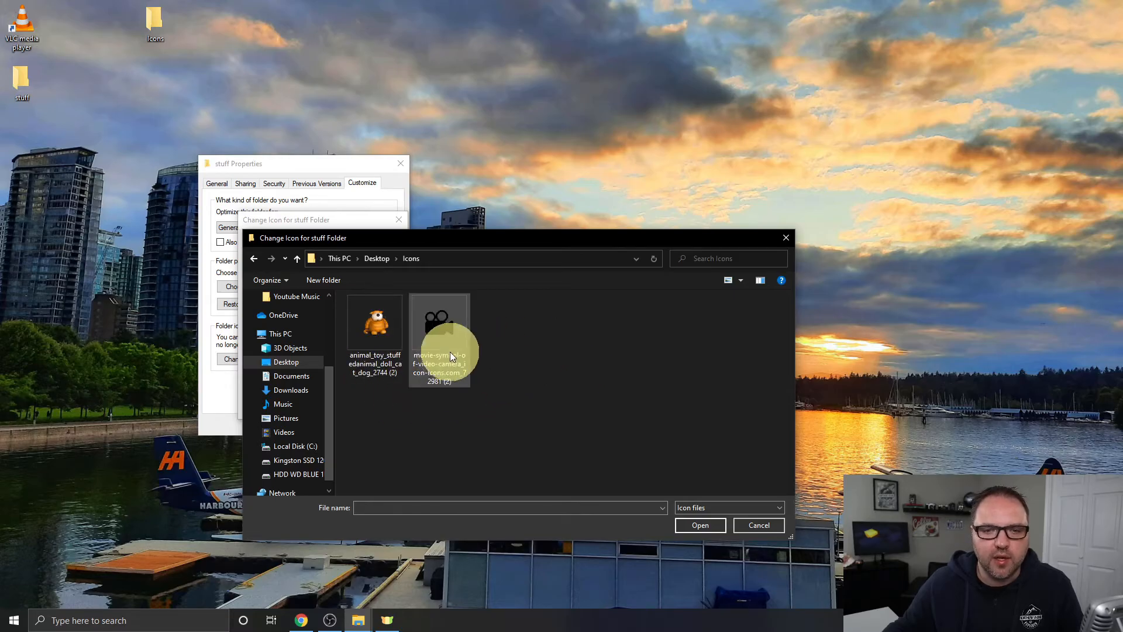
mouse_move(375, 326)
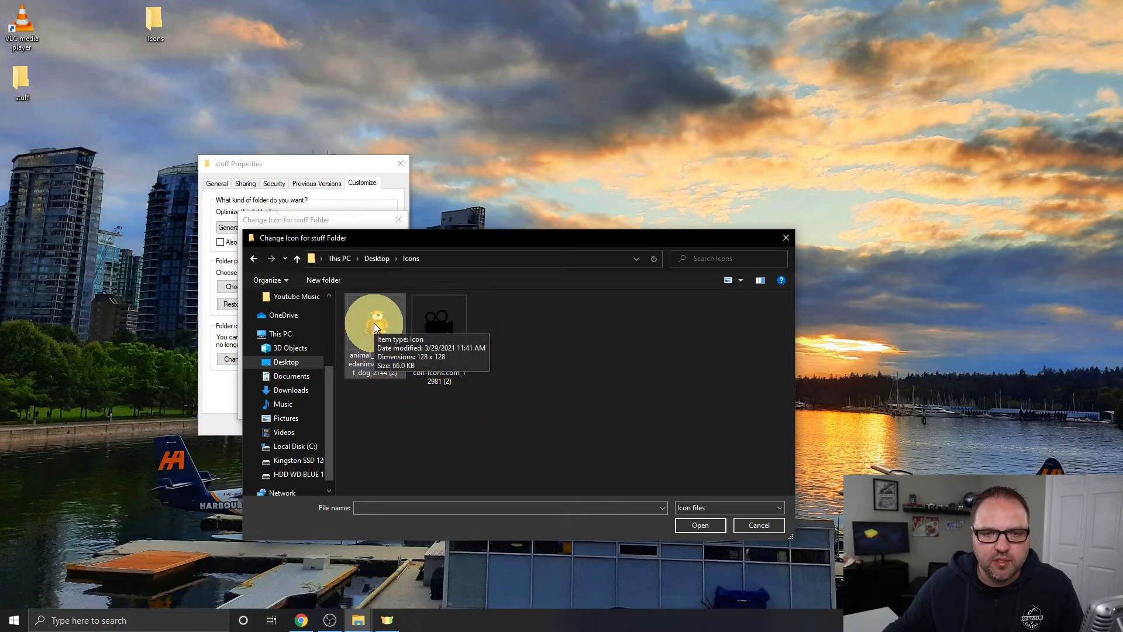
click(374, 323)
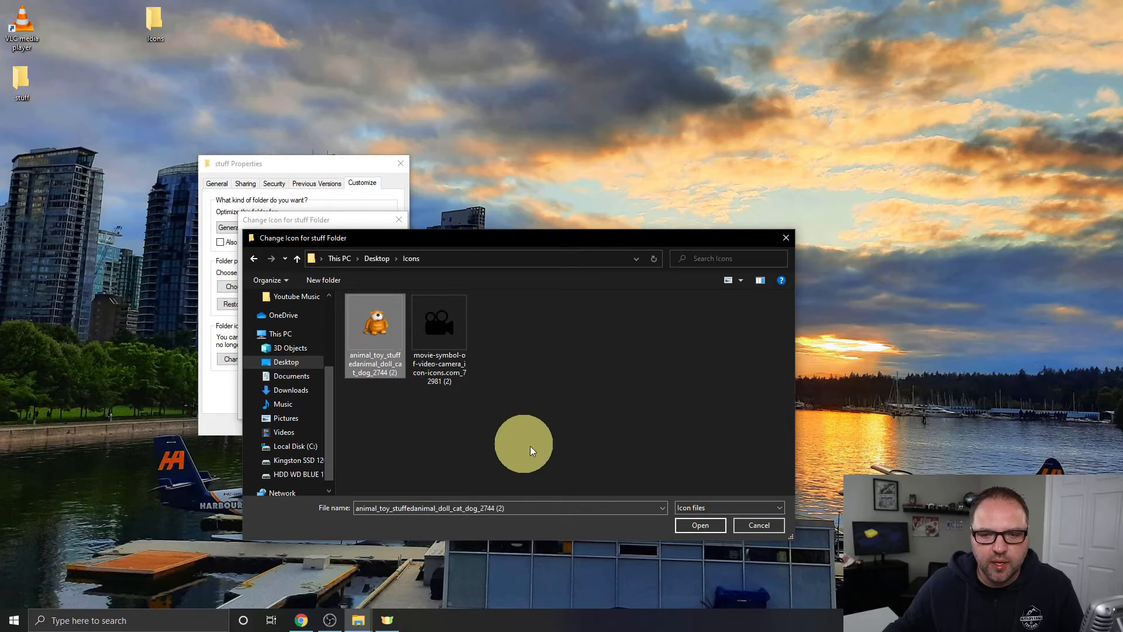
click(700, 525)
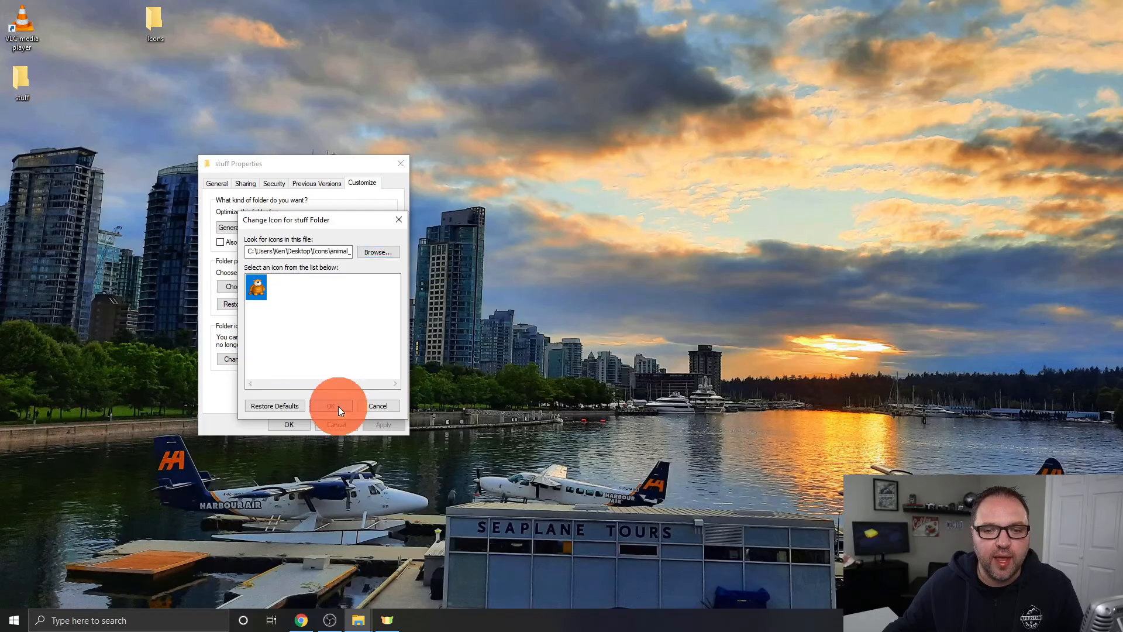
Step: Confirm and apply the dog icon to the 'stuff' folder, closing its Properties
click(330, 406)
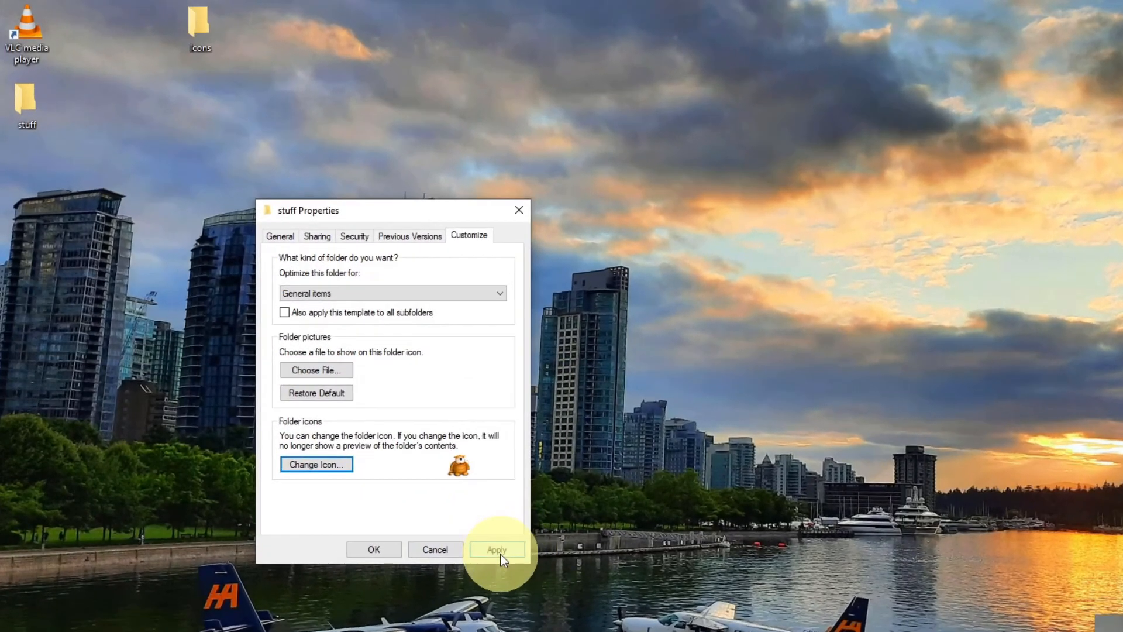
click(496, 550)
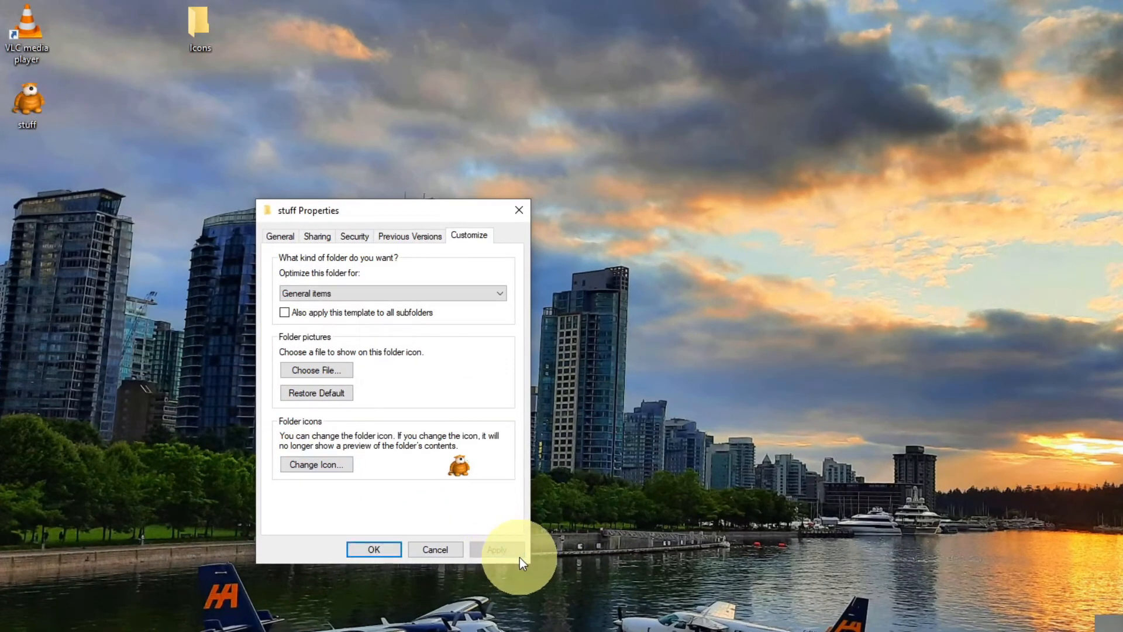
mouse_move(373, 549)
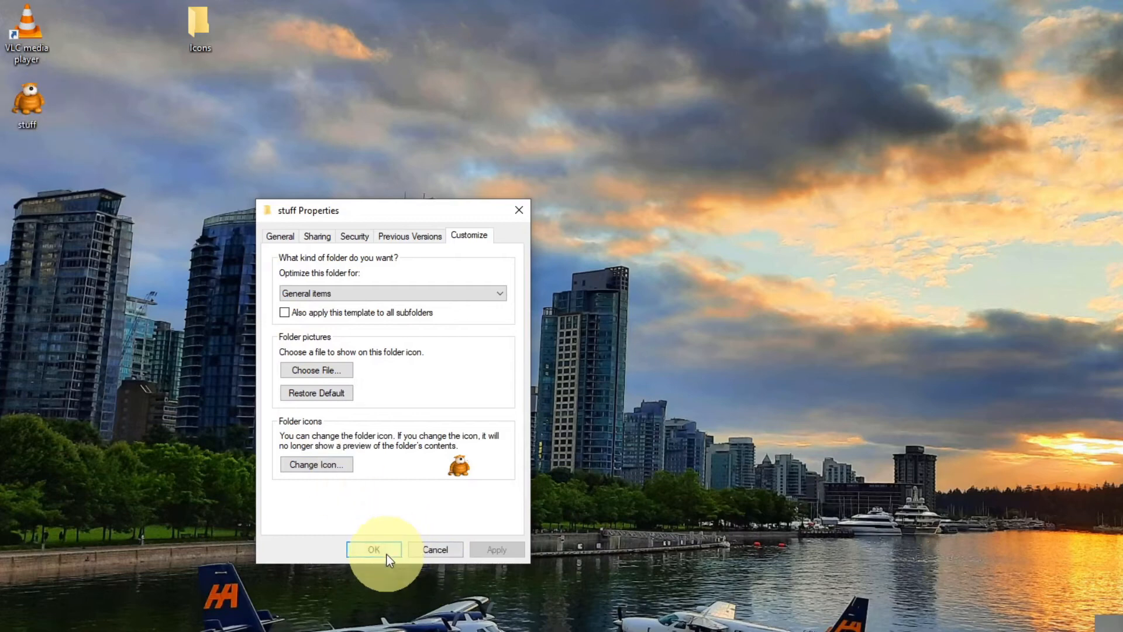
click(372, 549)
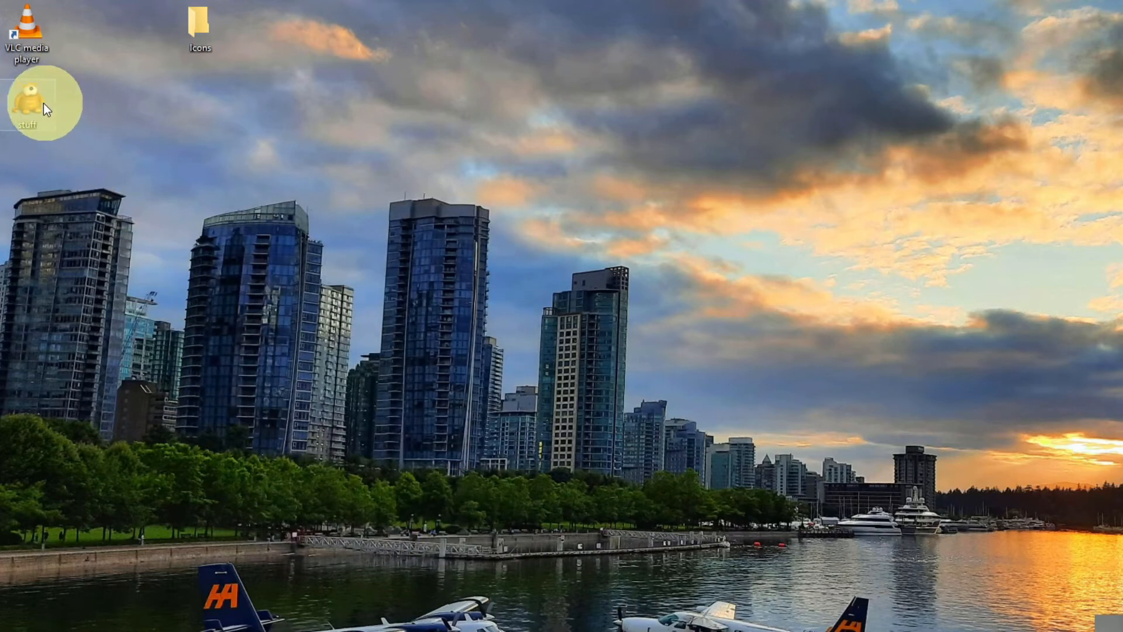
mouse_move(192, 259)
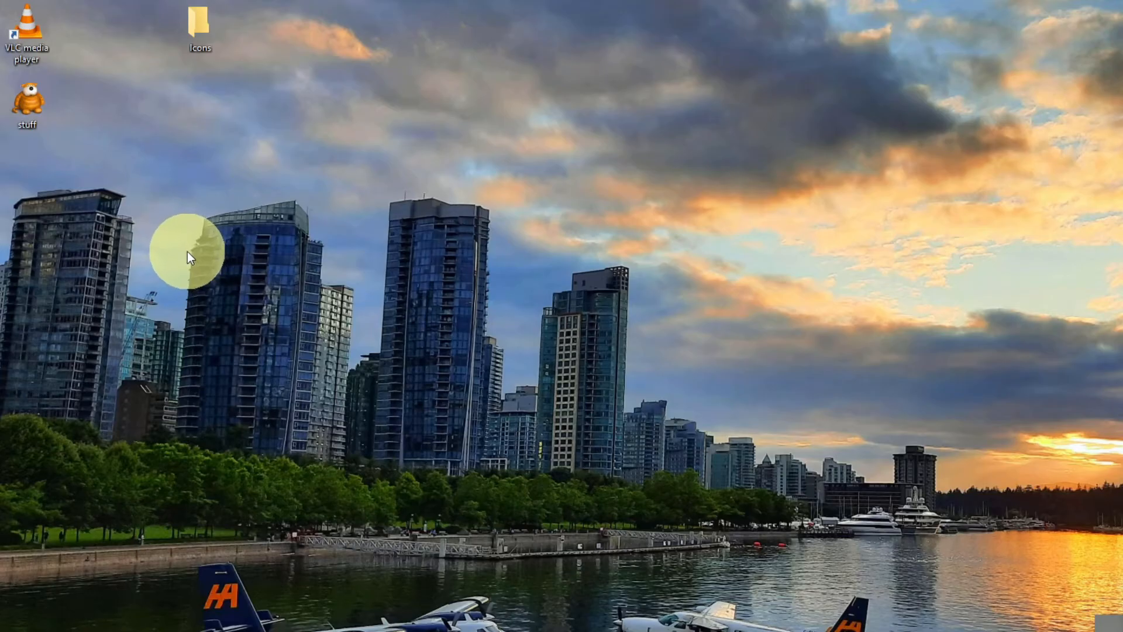
mouse_move(186, 199)
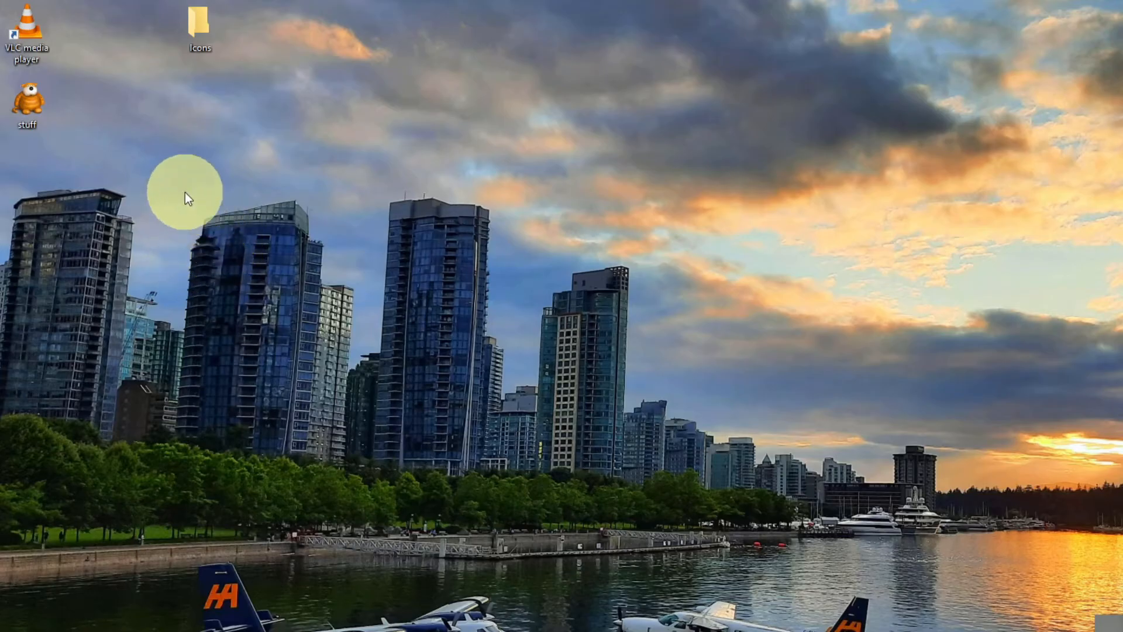
Step: Bring up the Properties dialog of the VLC media player desktop shortcut
right_click(27, 28)
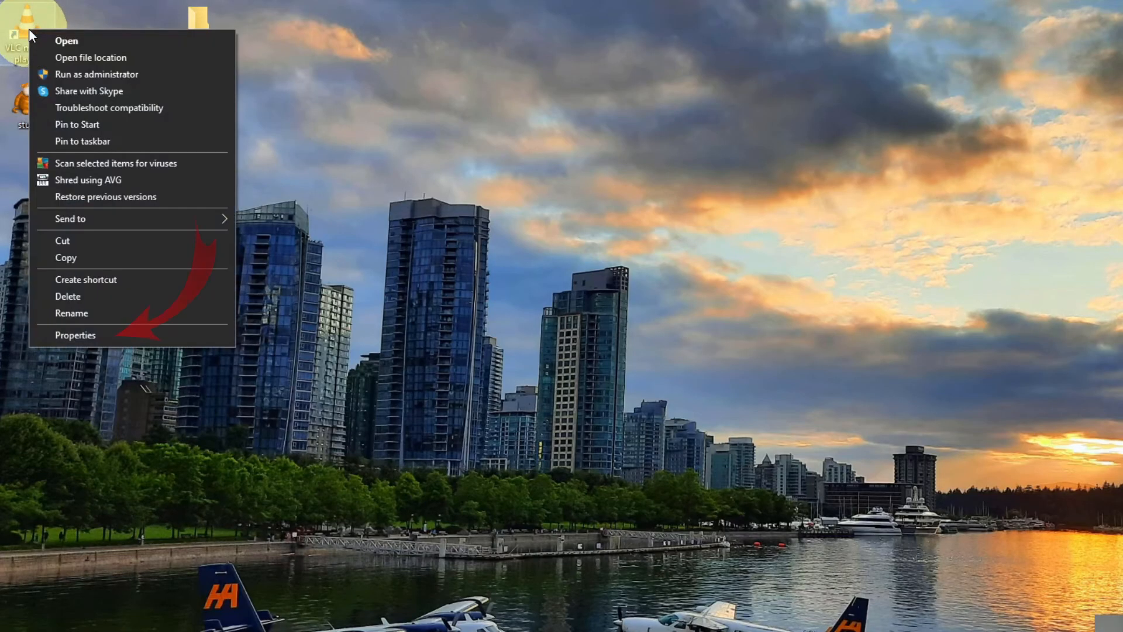
mouse_move(98, 336)
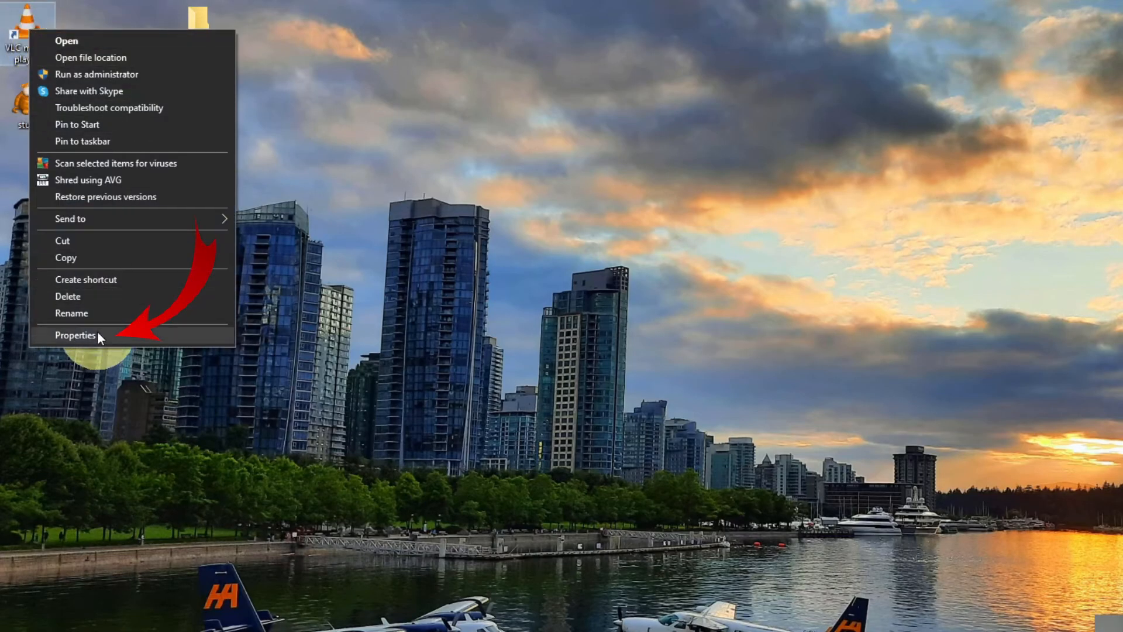
click(75, 335)
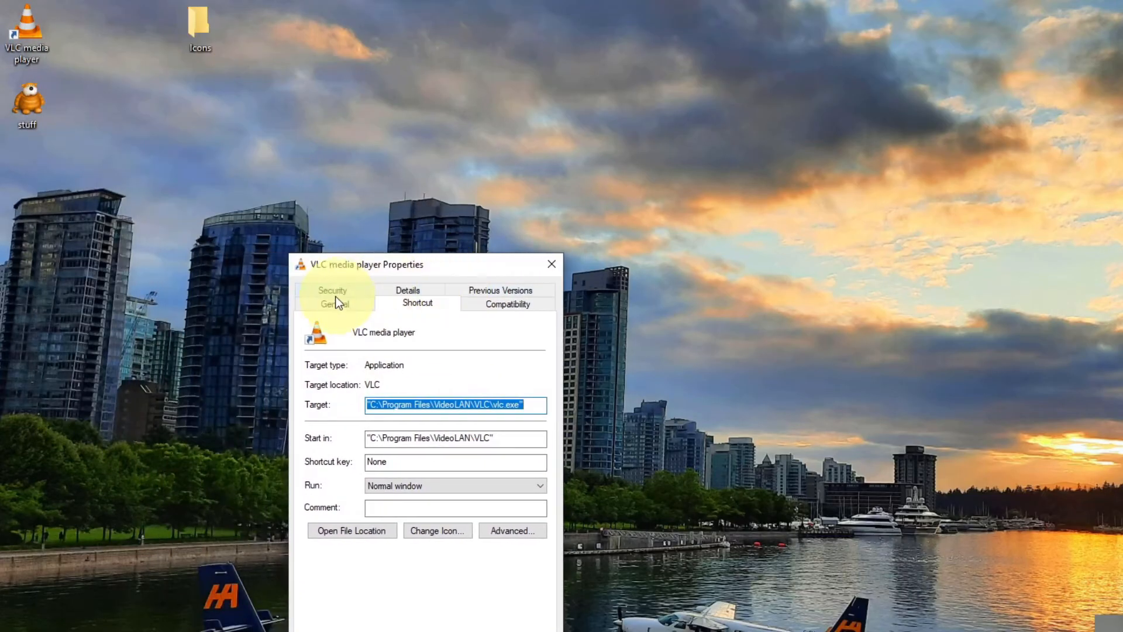
mouse_move(450, 307)
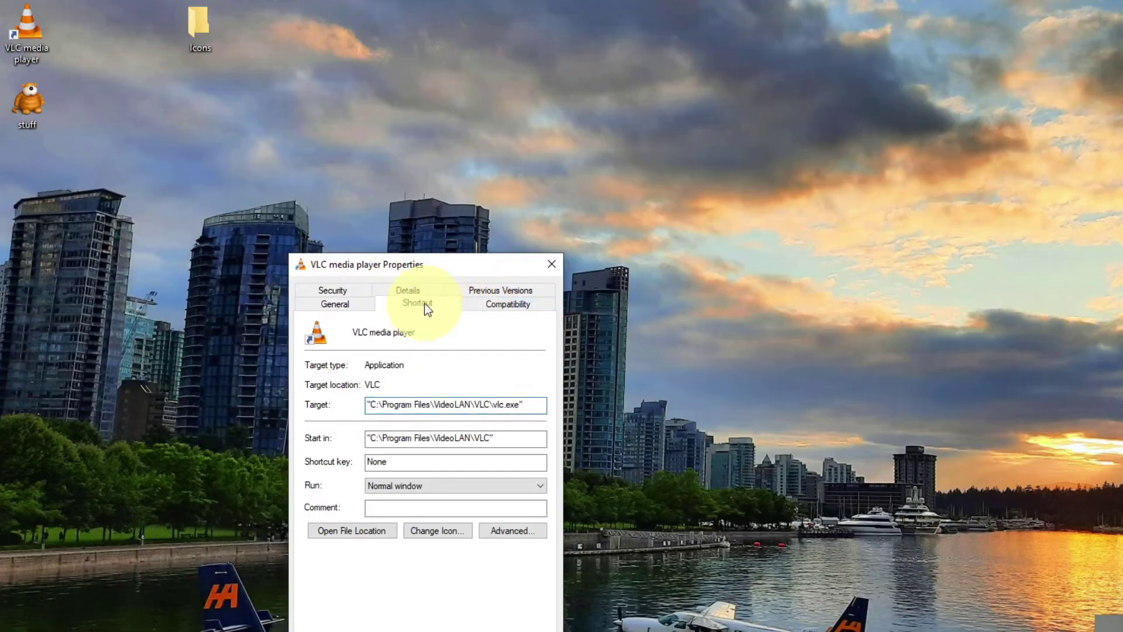
mouse_move(436, 530)
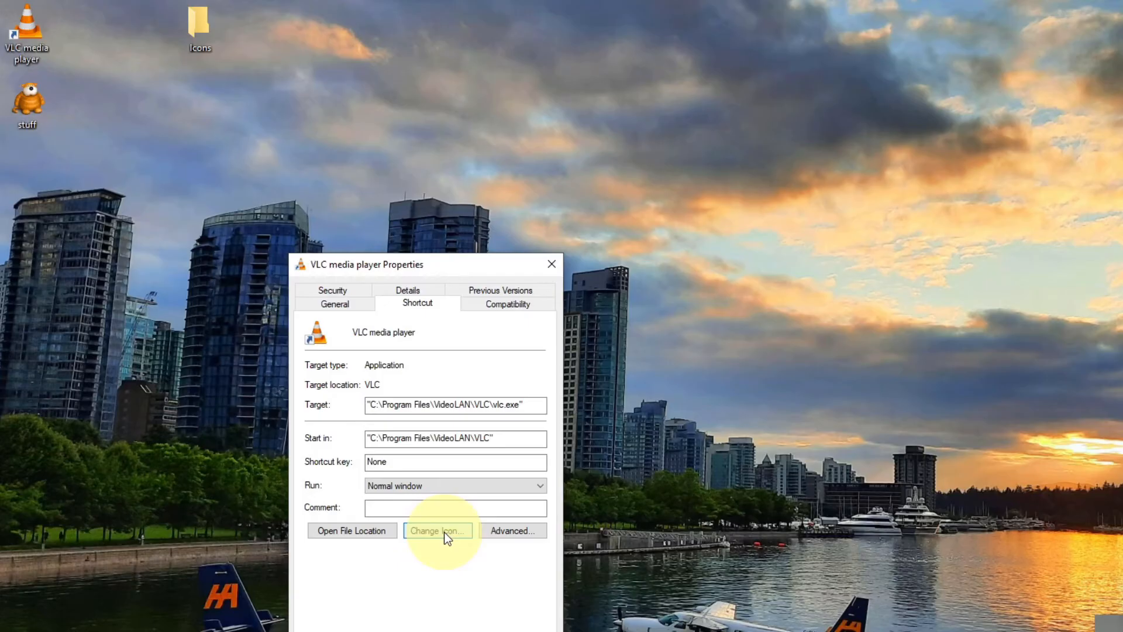
Step: Choose the movie-camera ICO from Desktop\Icons as the VLC shortcut's icon, not yet applied
click(437, 530)
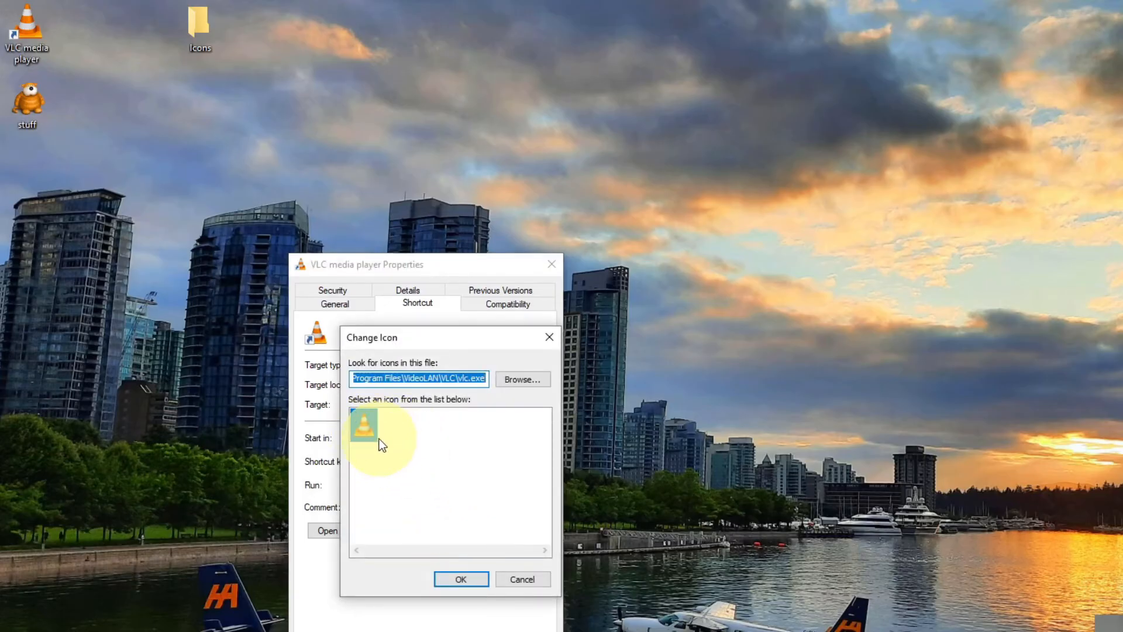
mouse_move(523, 379)
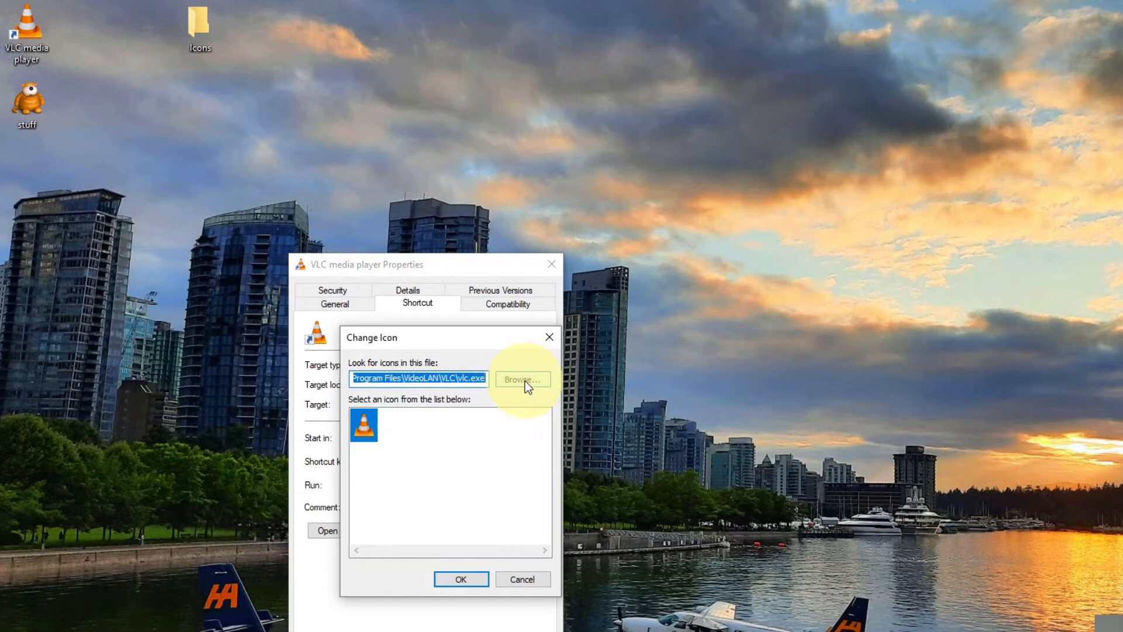
click(522, 379)
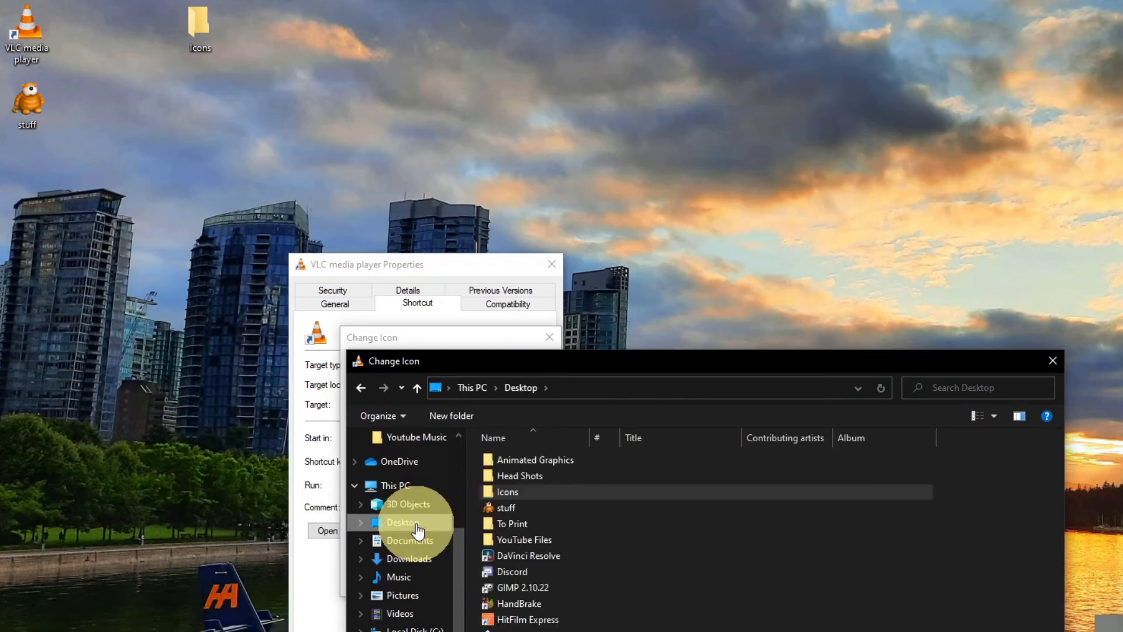
double_click(506, 491)
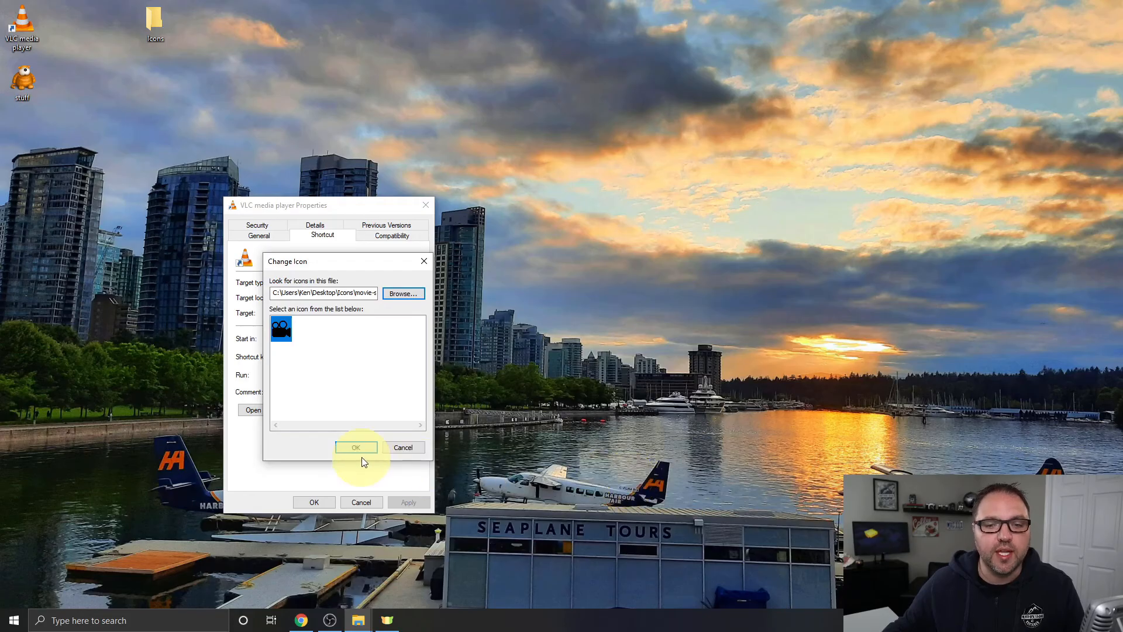
click(355, 447)
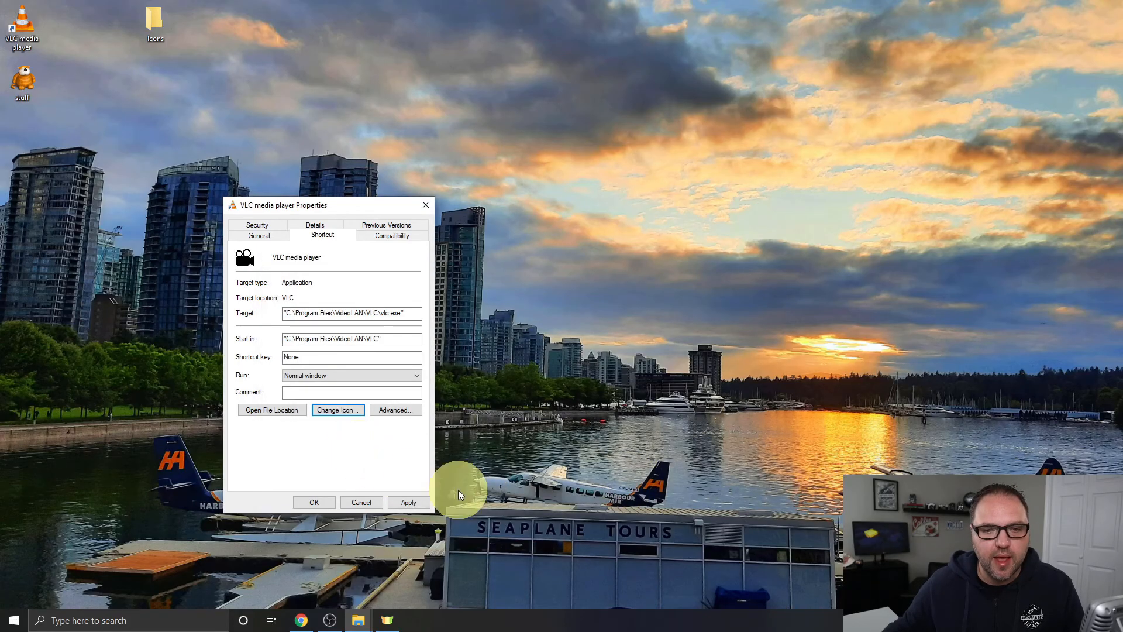